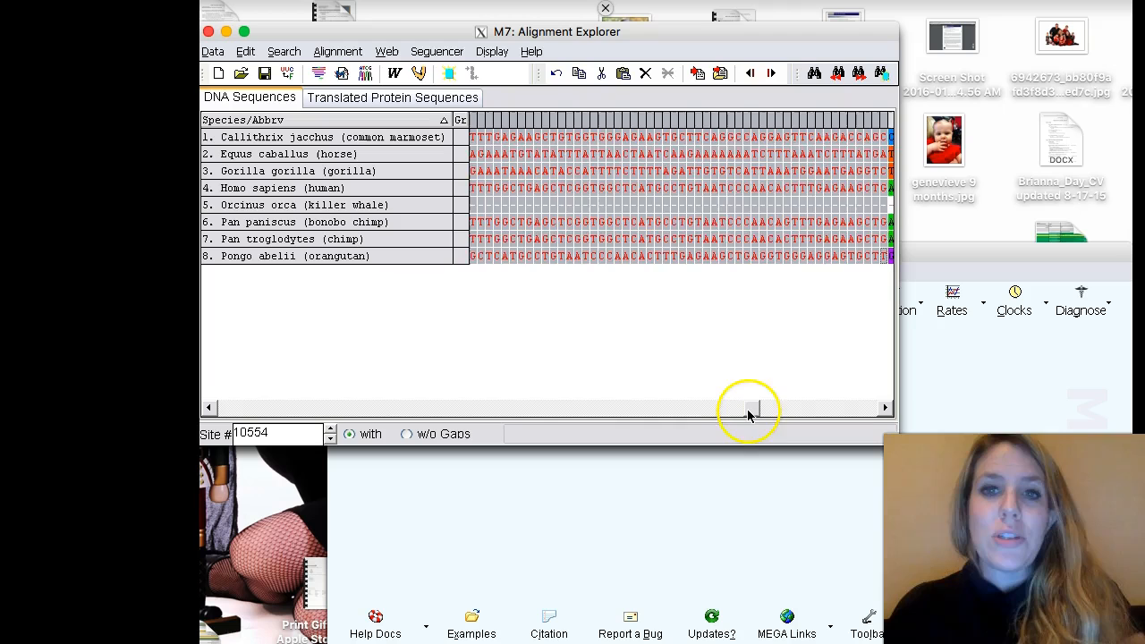
Start Align by ClustalW from the Alignment menu and confirm selecting all eight sequences
drag(750, 408, 884, 408)
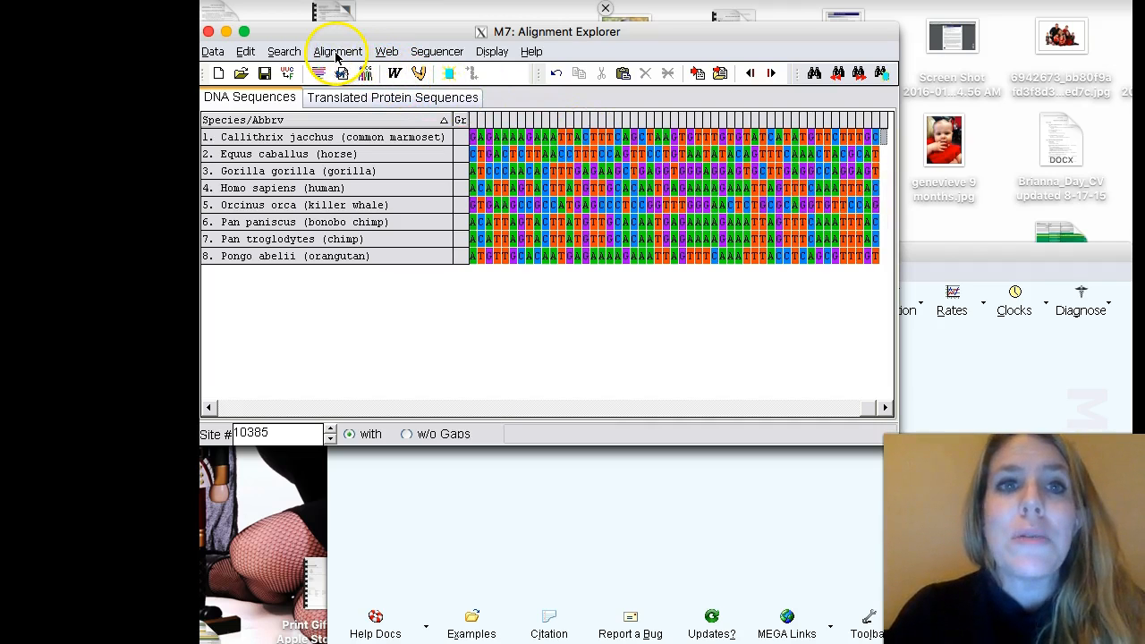
click(337, 50)
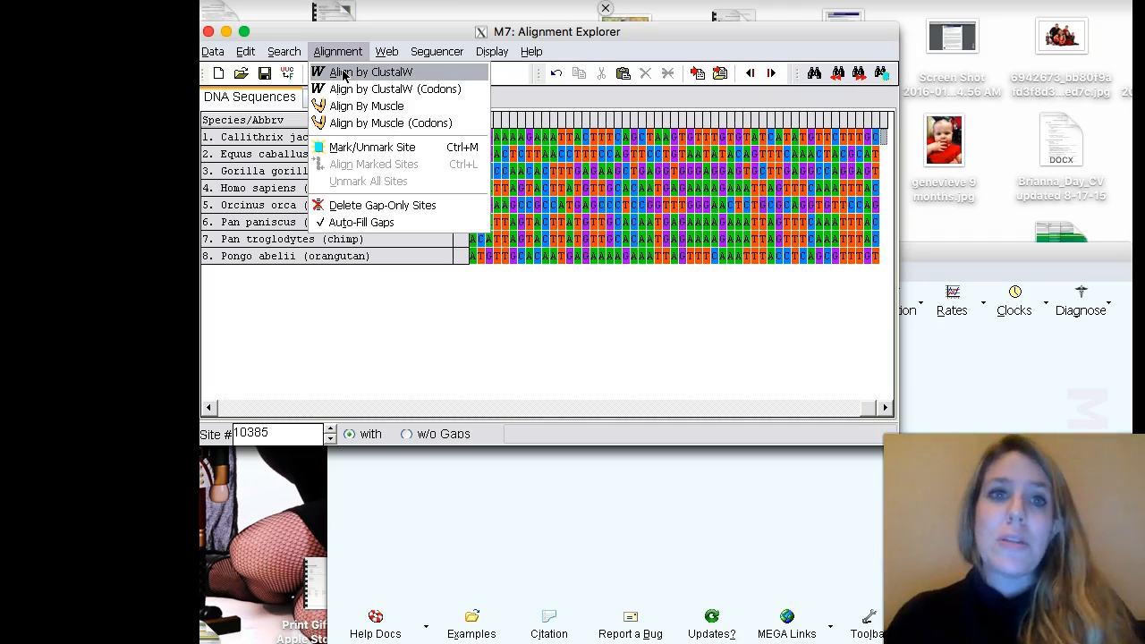
click(369, 72)
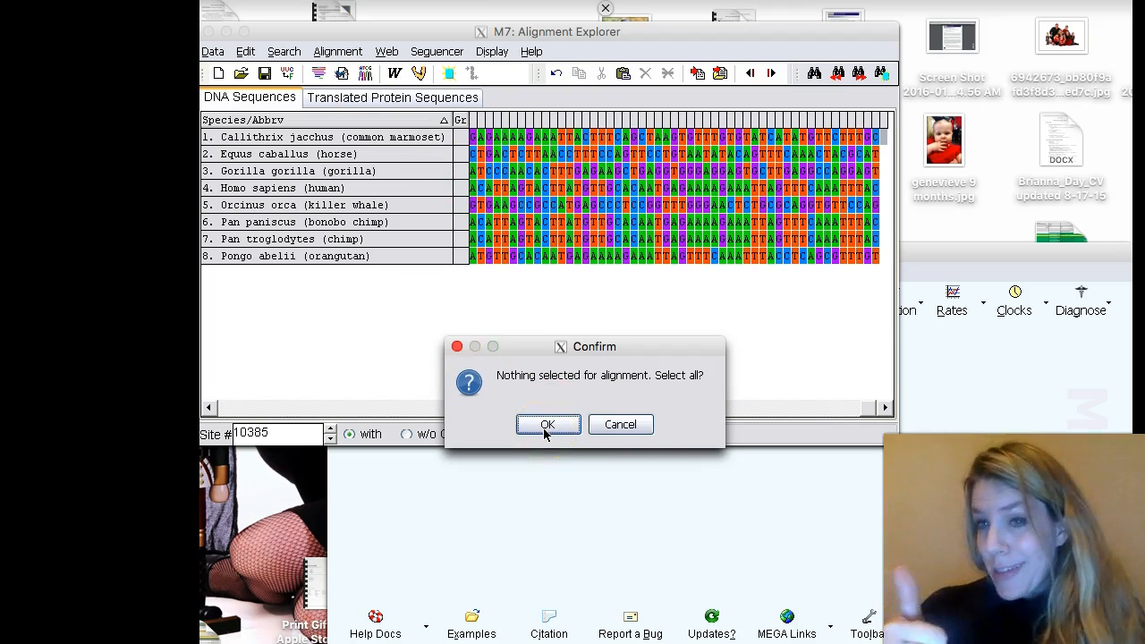
click(547, 424)
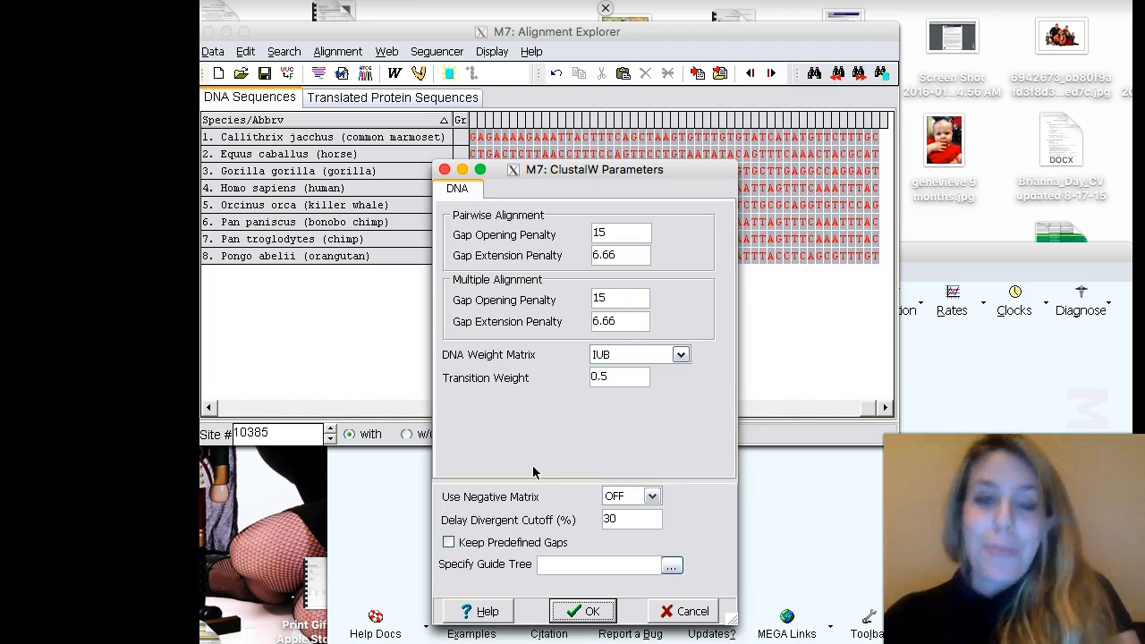
Run ClustalW with the default gap penalties and weight matrix
click(583, 611)
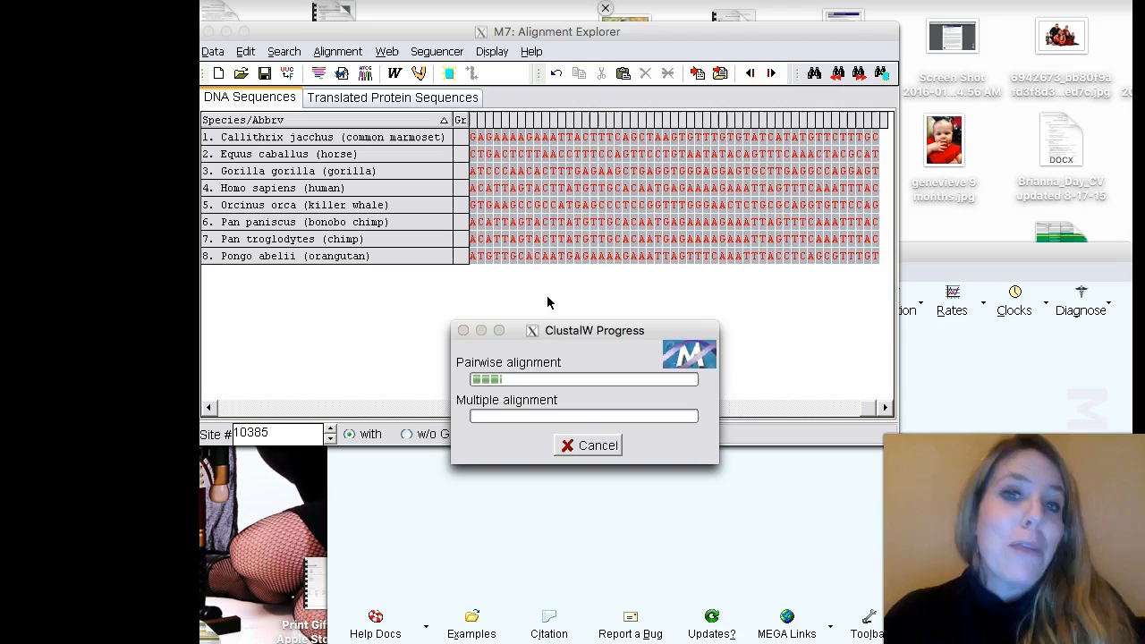
mouse_move(337, 421)
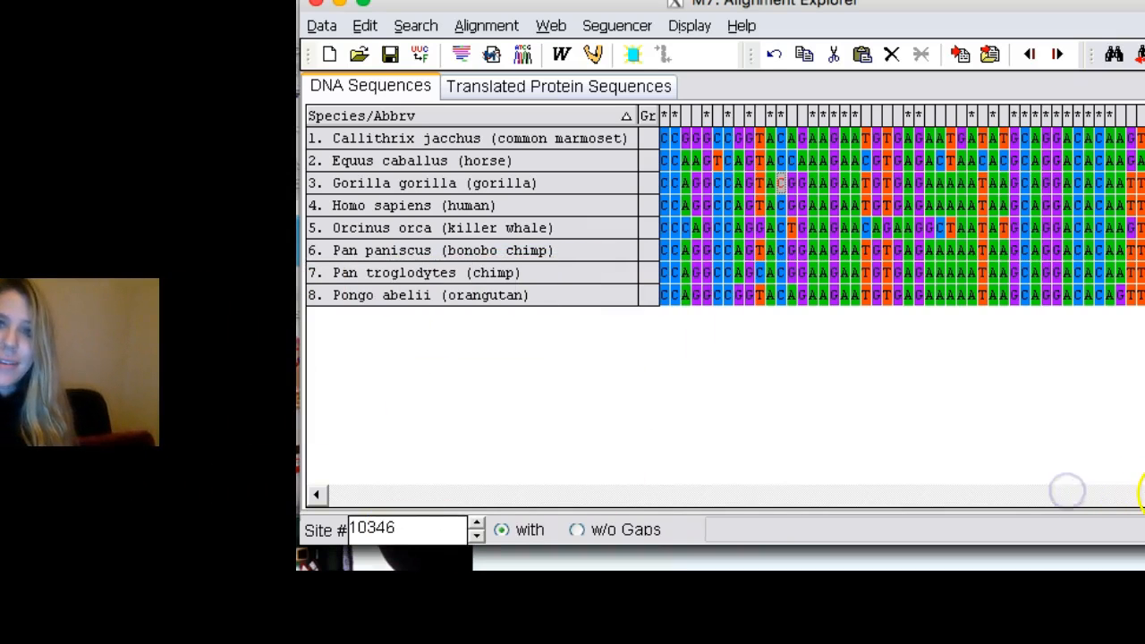
drag(1070, 491, 958, 501)
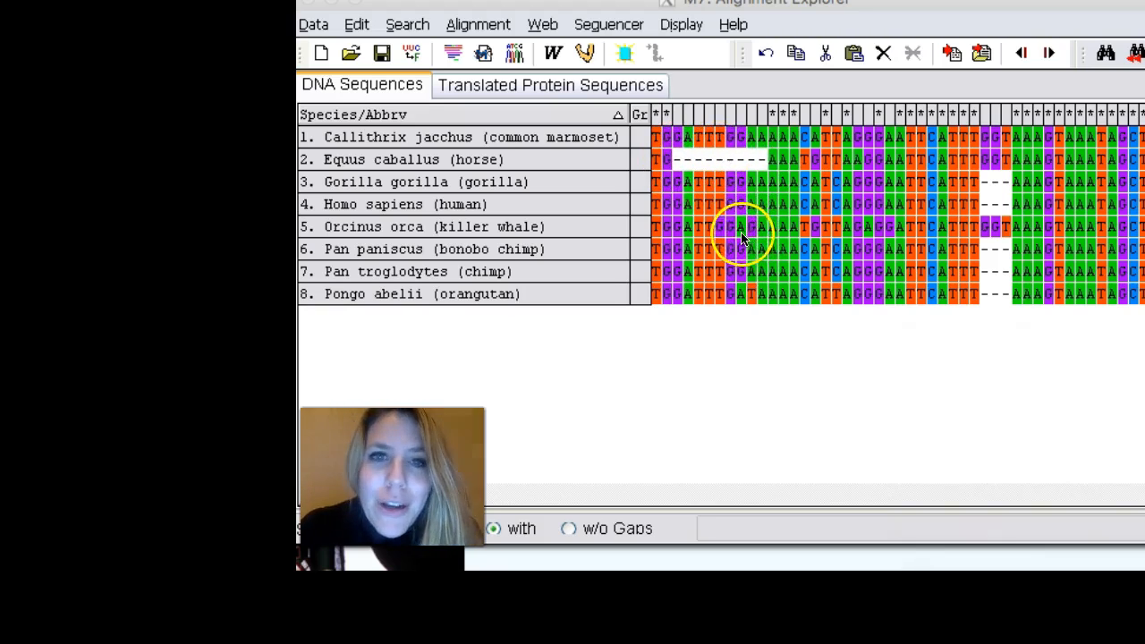
mouse_move(523, 229)
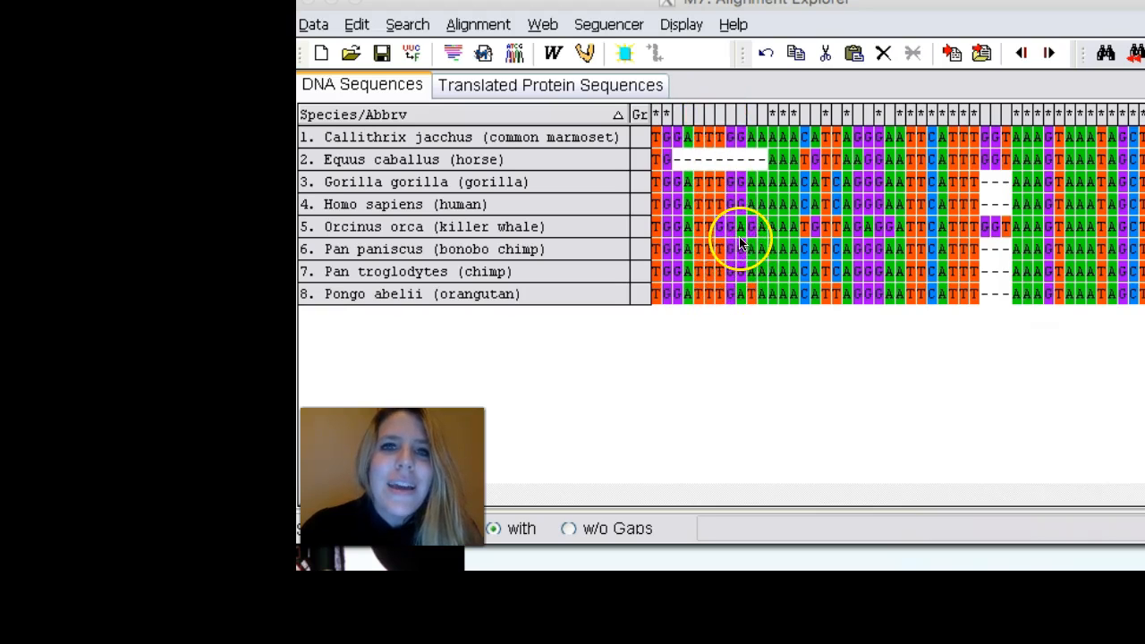
mouse_move(741, 312)
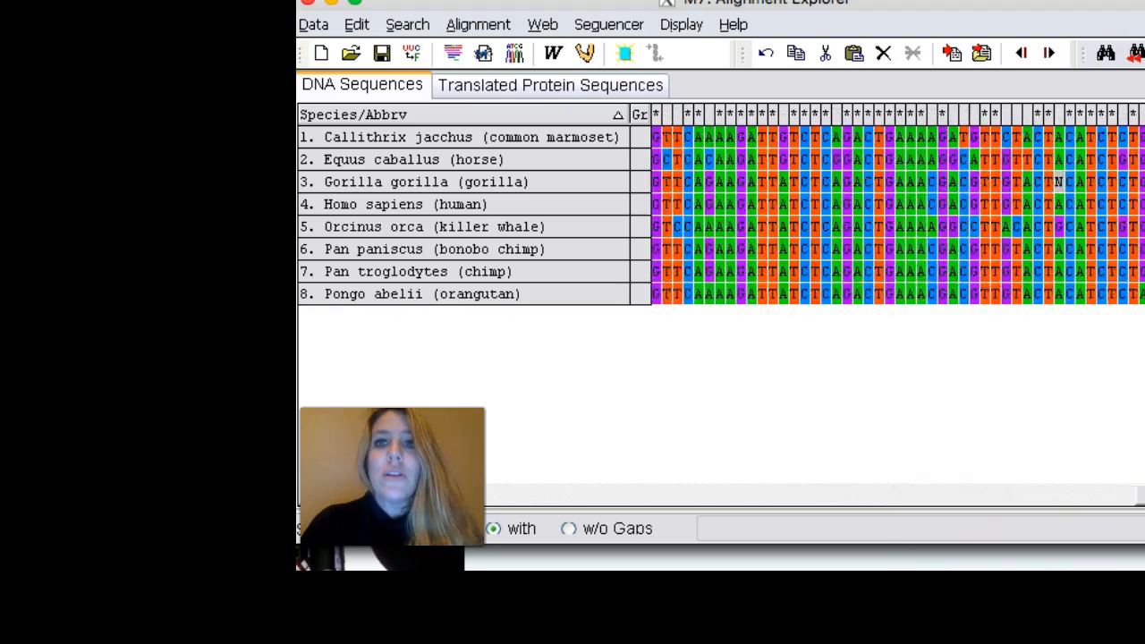
scroll(right, 3)
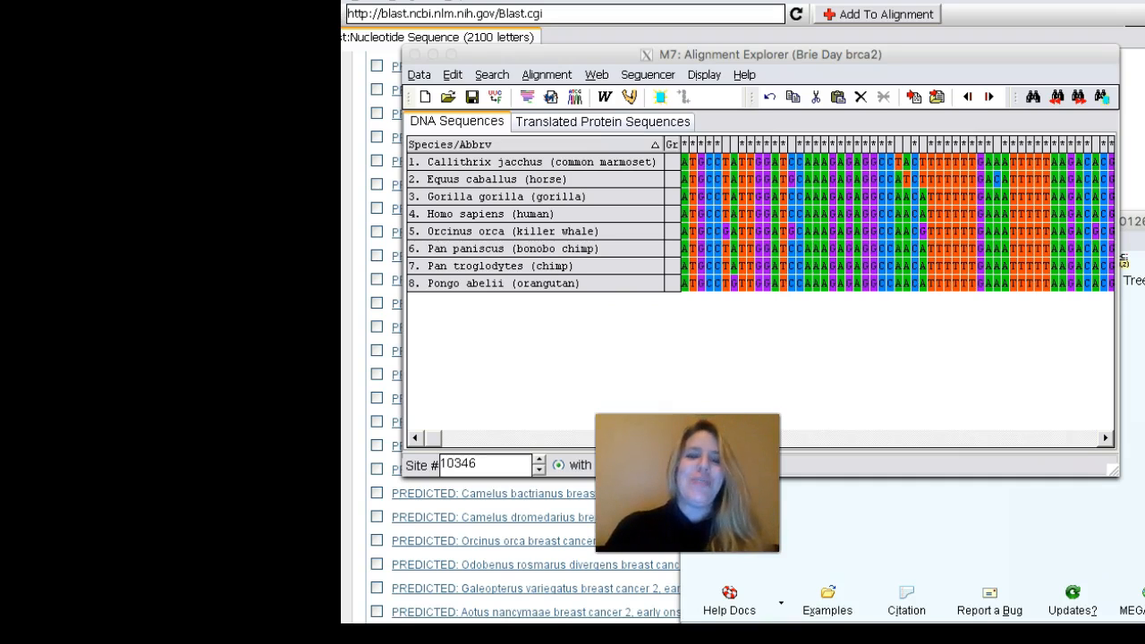
mouse_move(665, 349)
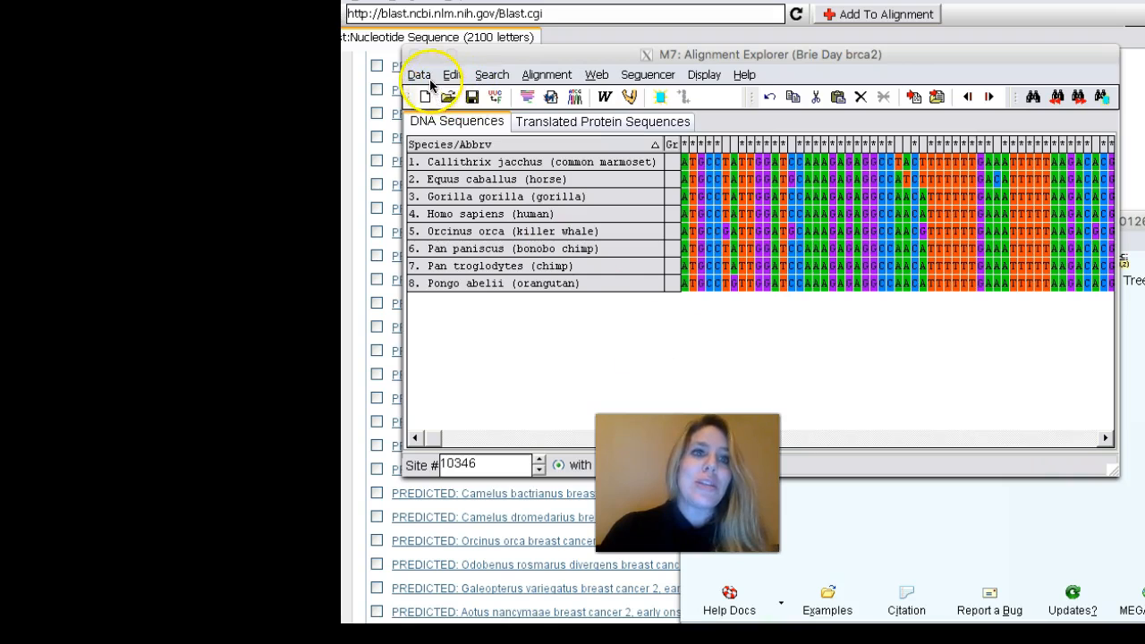
click(419, 75)
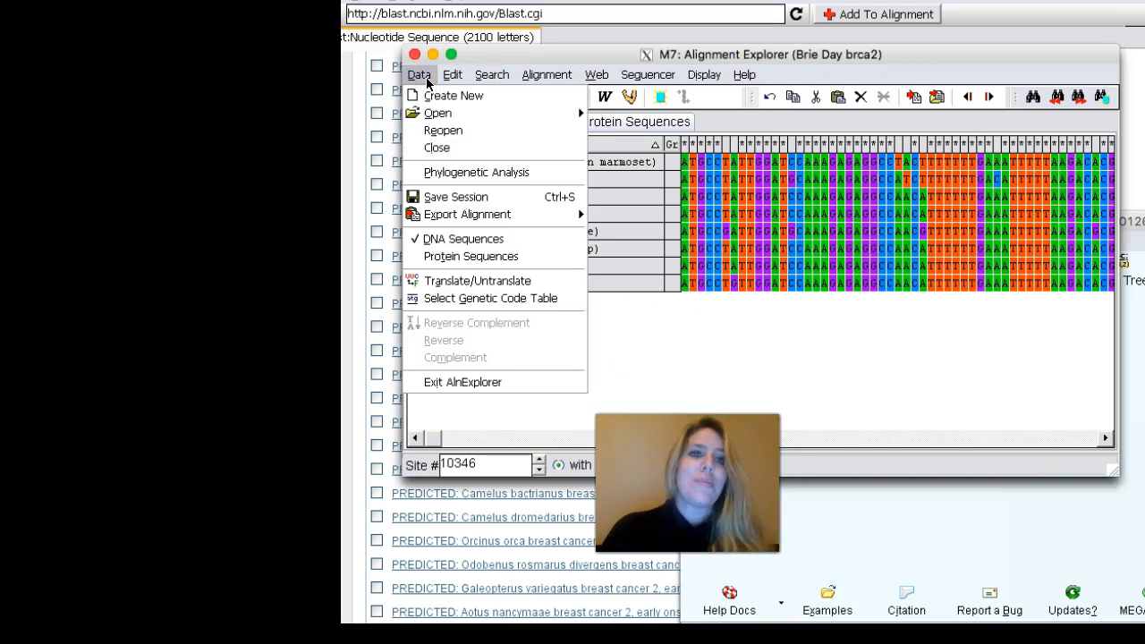
Save the alignment session (.mas) under its current name in the 1409 online folder
click(456, 195)
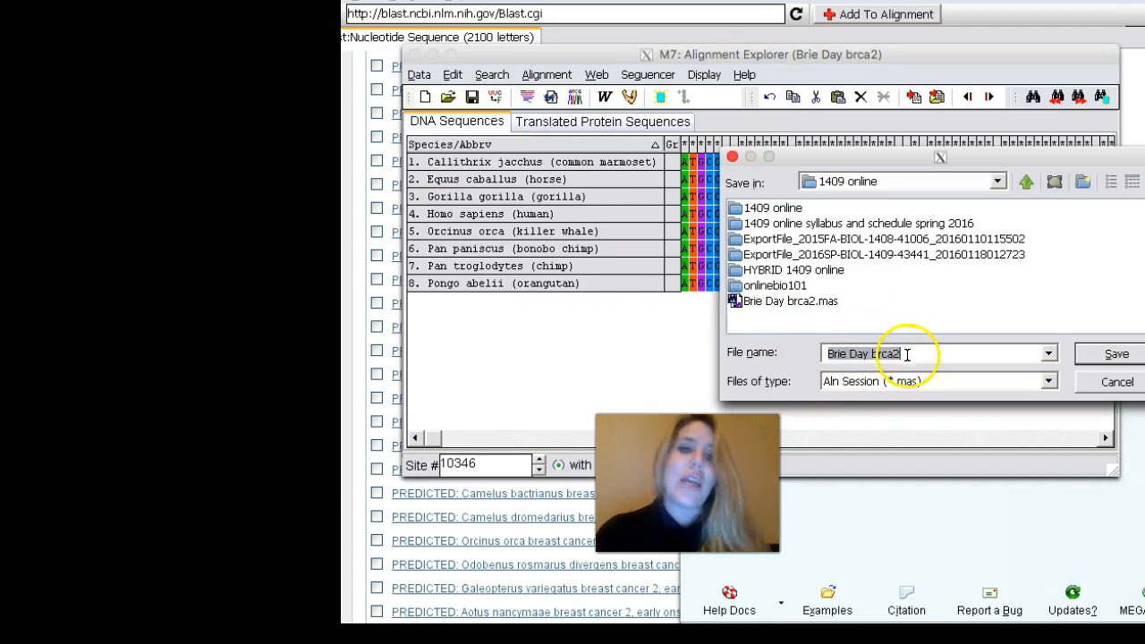
mouse_move(851, 183)
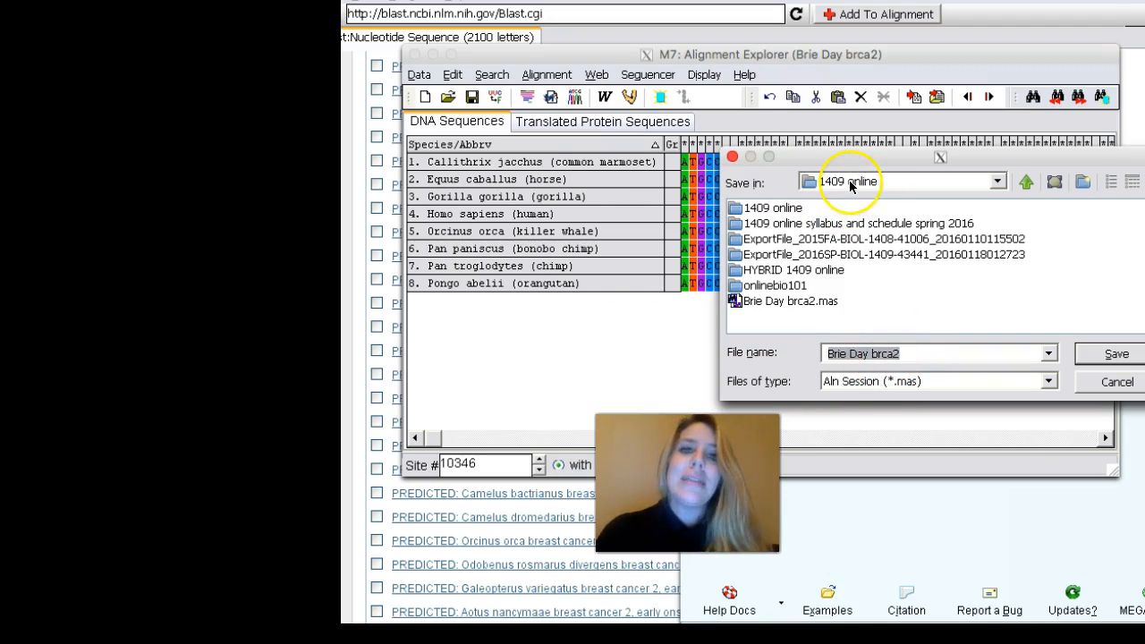
mouse_move(1109, 315)
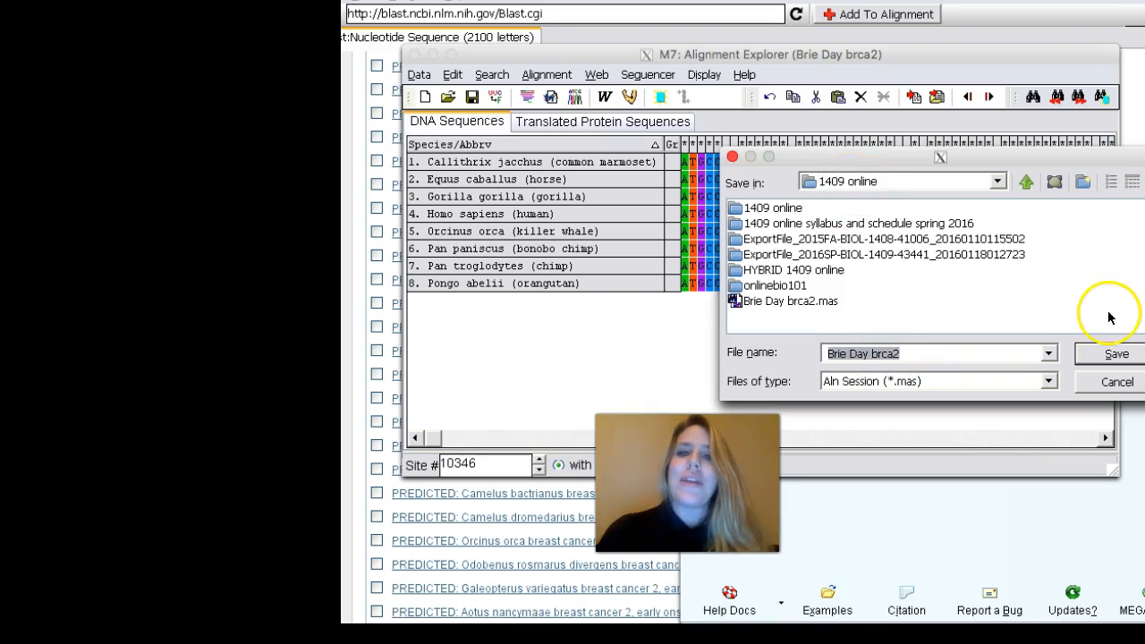
click(1117, 355)
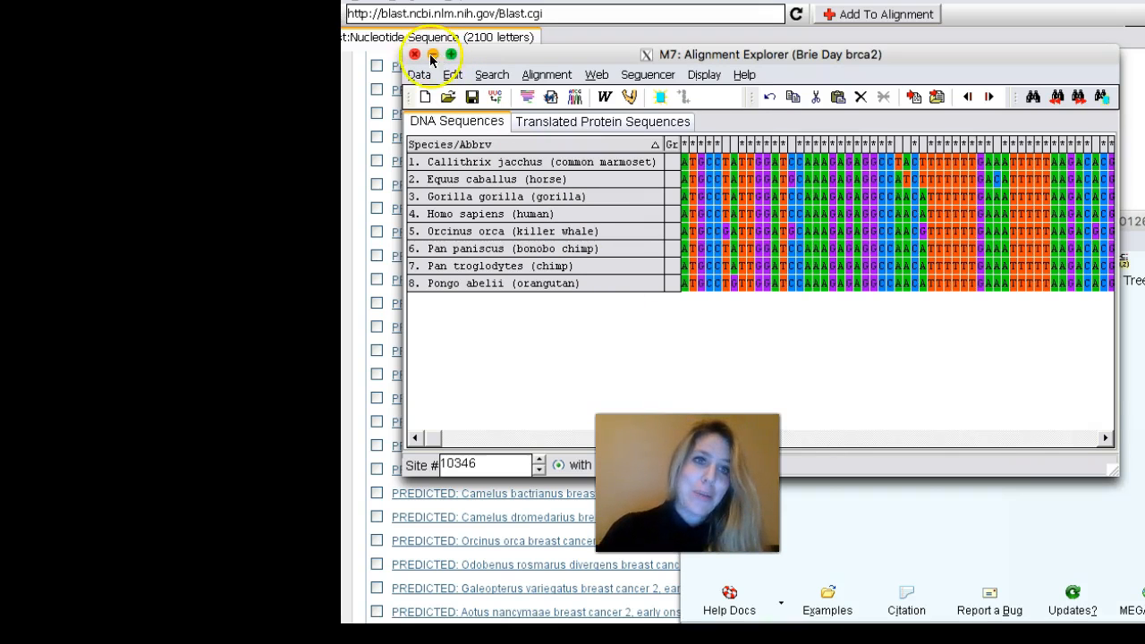
Close Alignment Explorer and reopen the saved Brie Day brca2 .mas session via Edit/Build Alignment
click(410, 57)
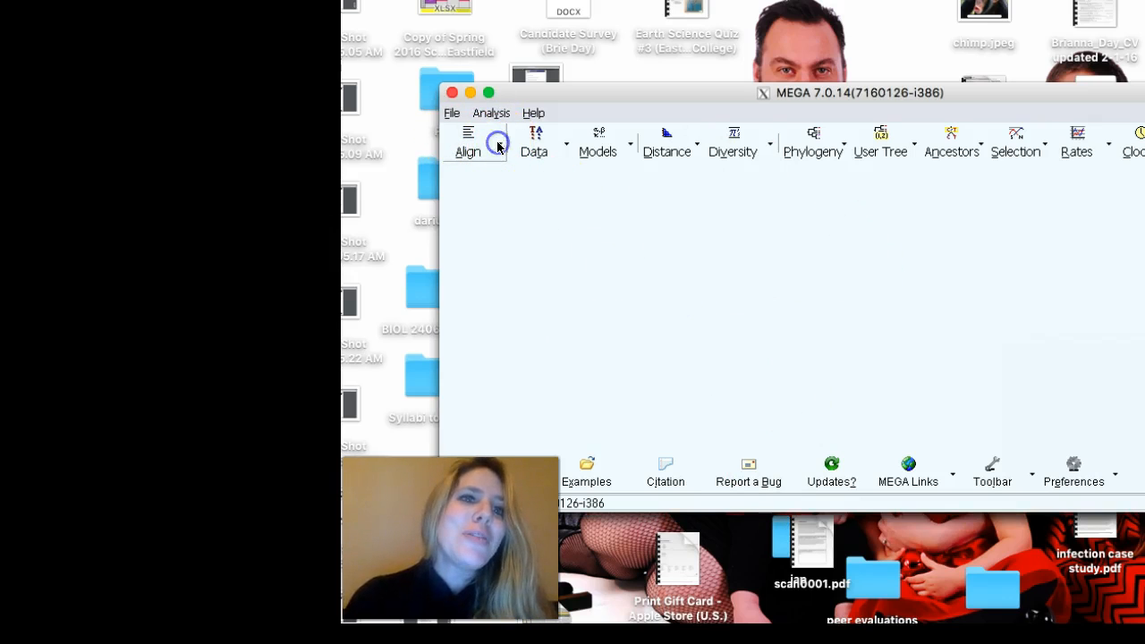
click(468, 144)
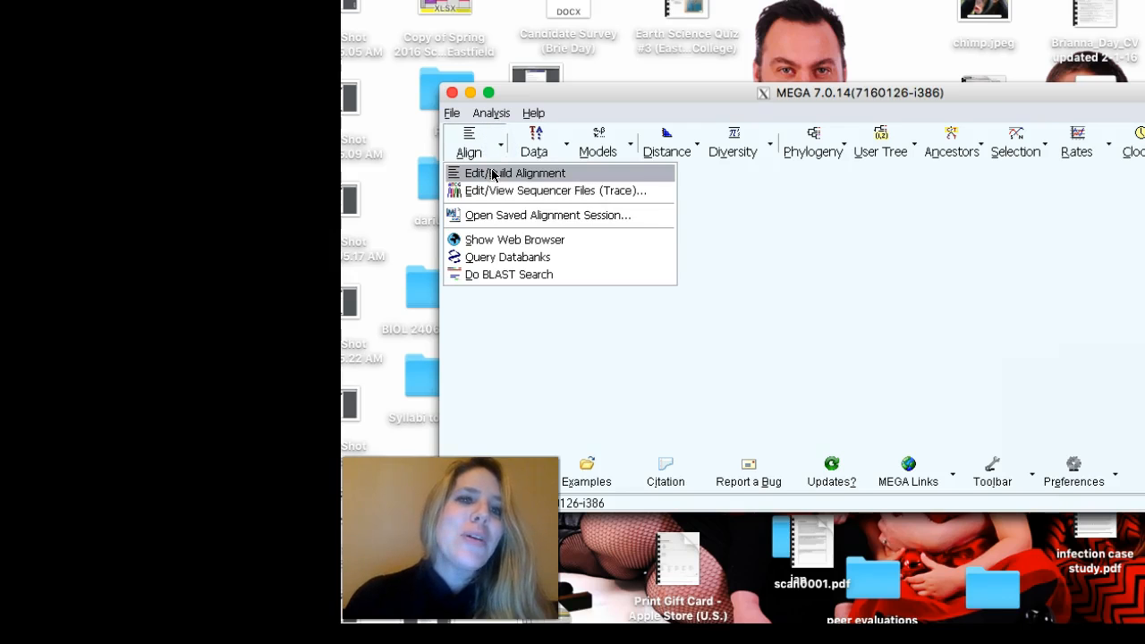
click(516, 172)
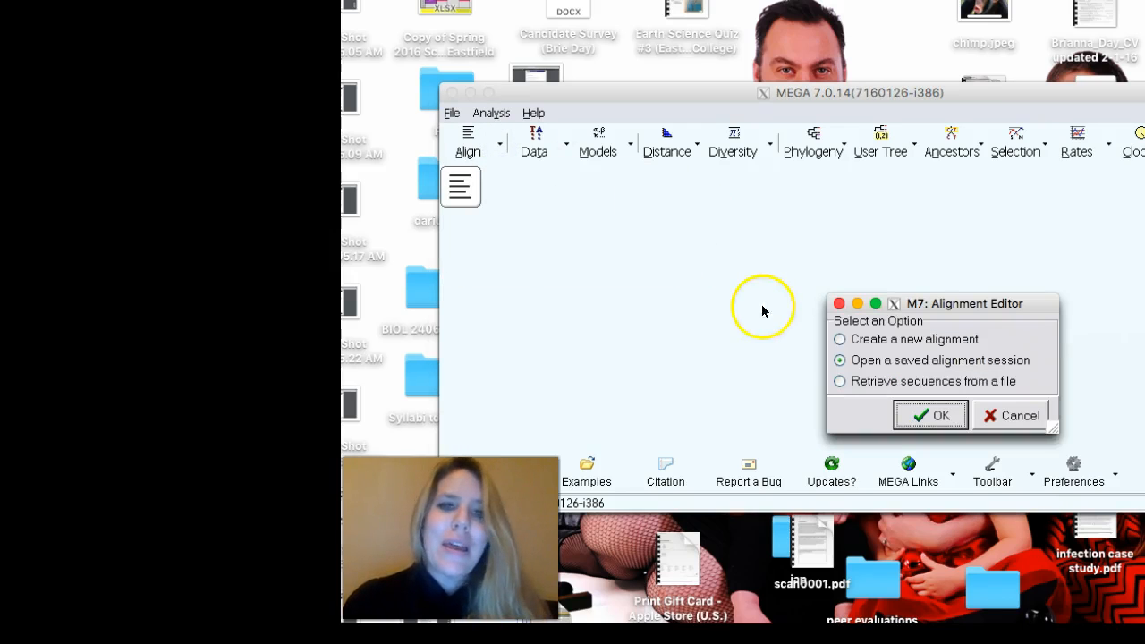
mouse_move(931, 338)
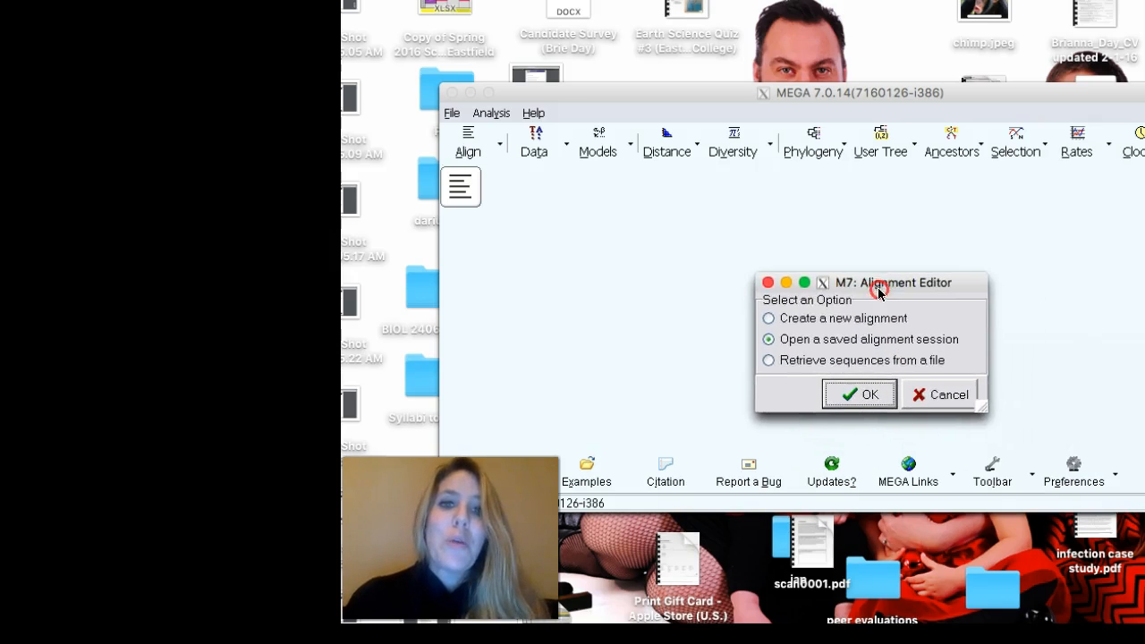
click(859, 393)
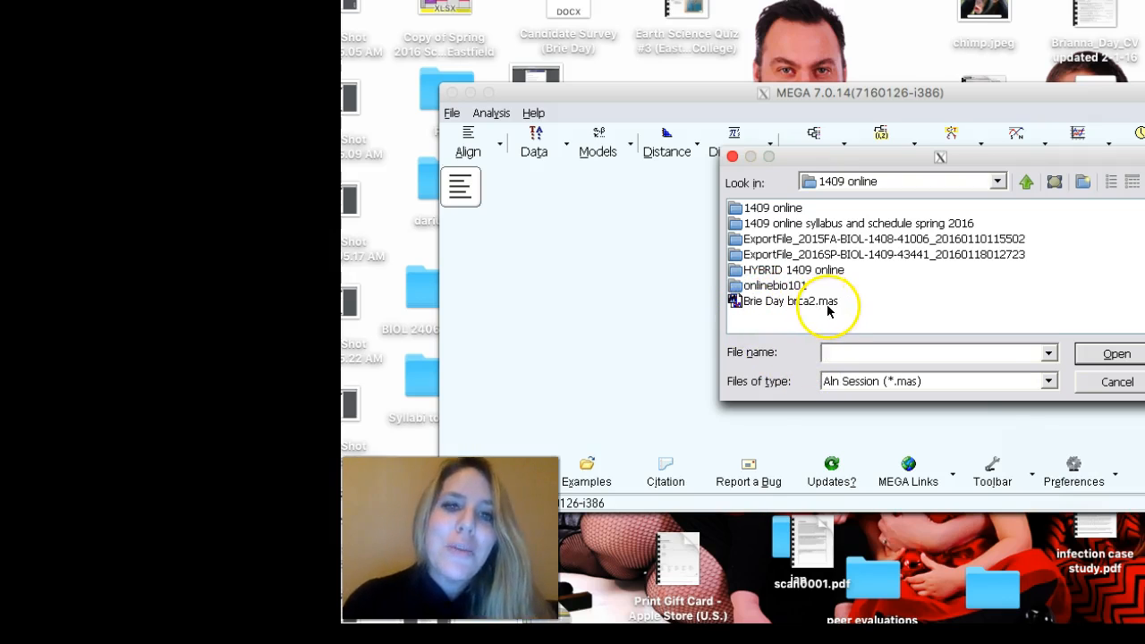
click(787, 300)
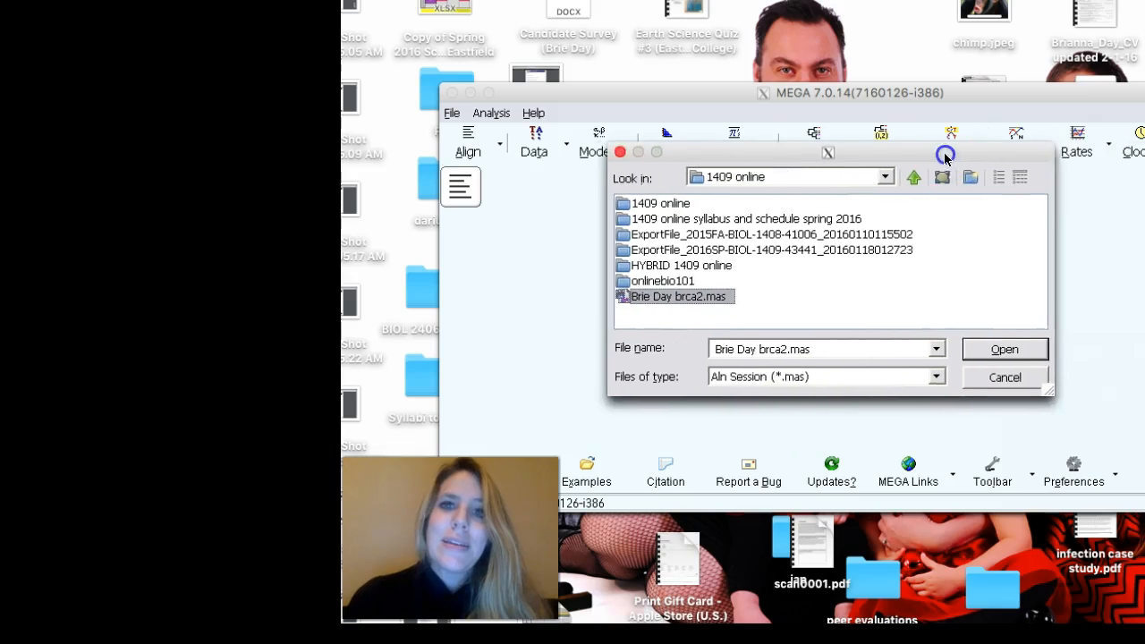
click(1006, 349)
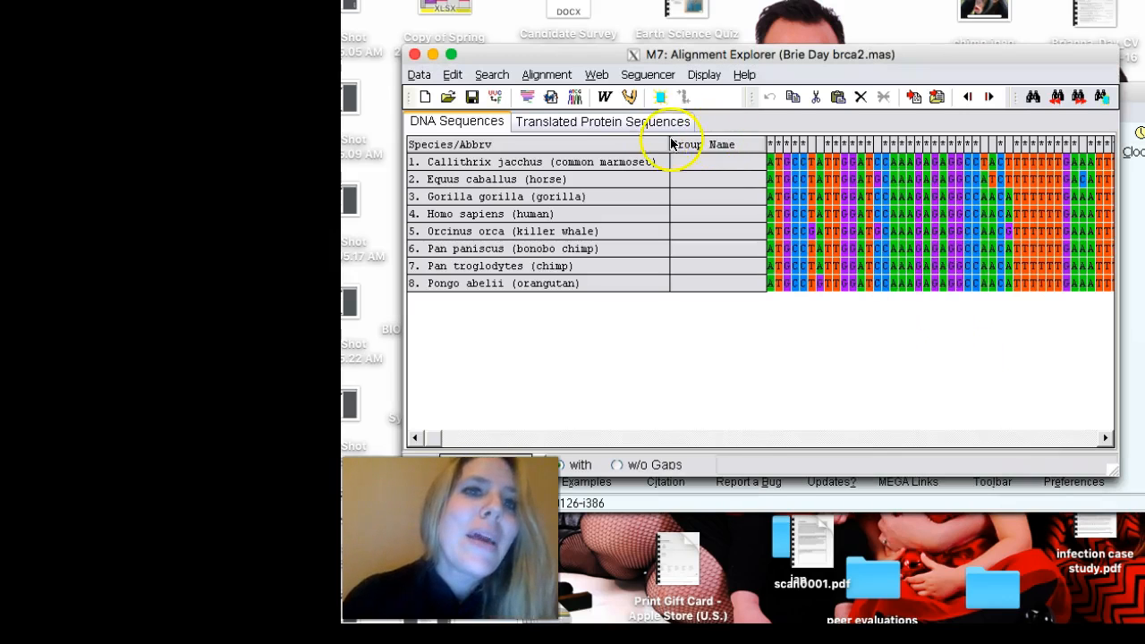
Send the alignment to Phylogenetic Analysis as protein-coding data, reaching the Phylogeny menu
click(419, 75)
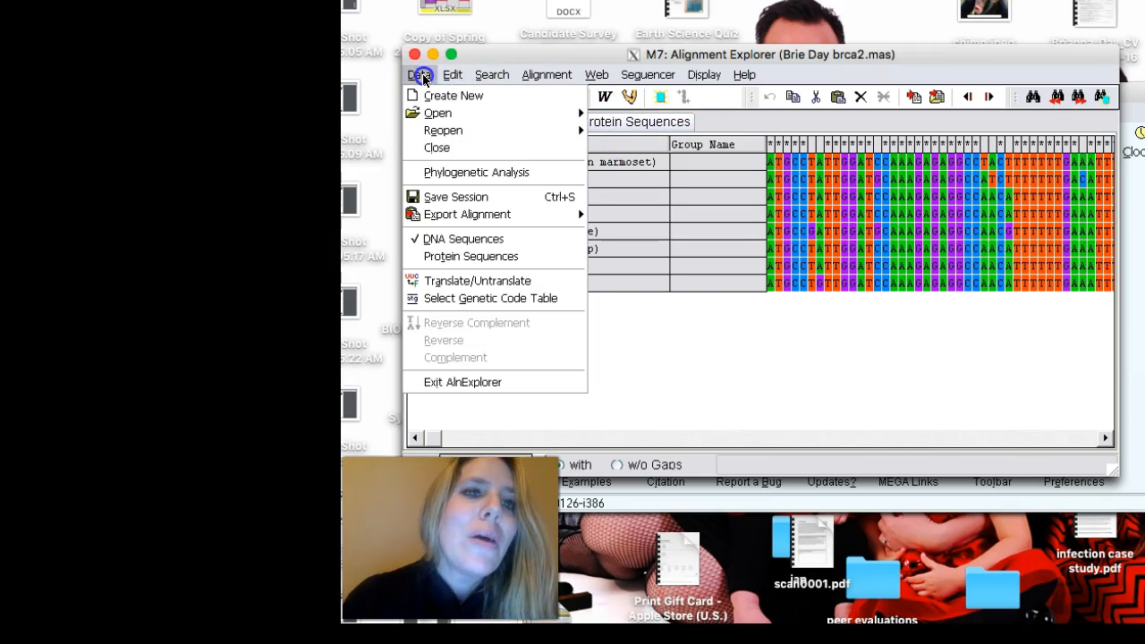
mouse_move(465, 171)
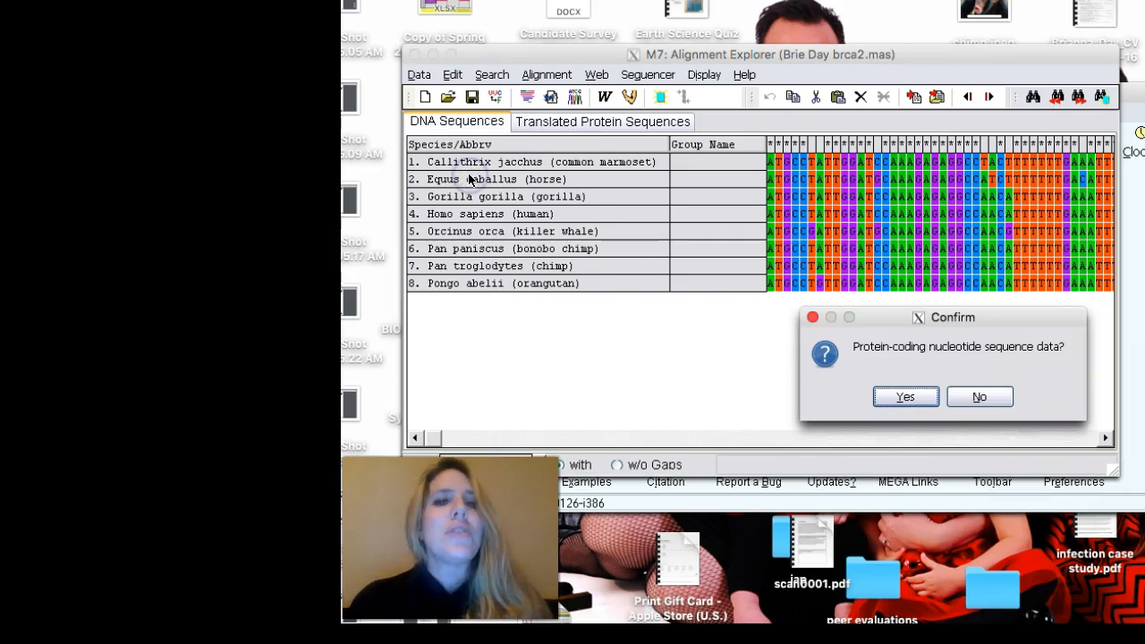
drag(952, 316, 759, 304)
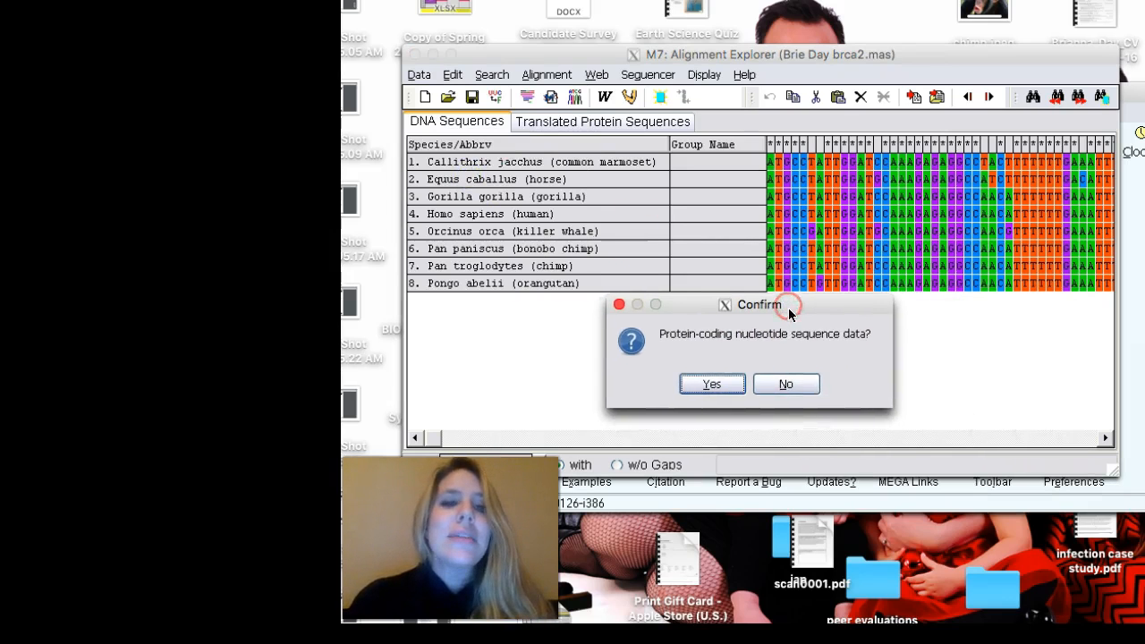
mouse_move(825, 349)
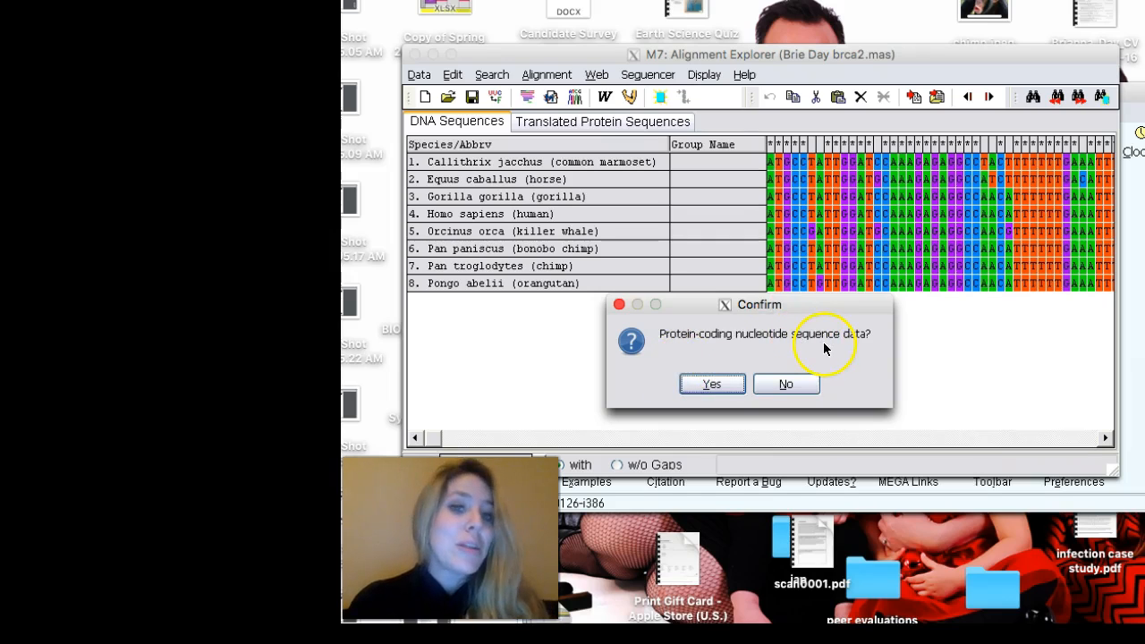
mouse_move(798, 349)
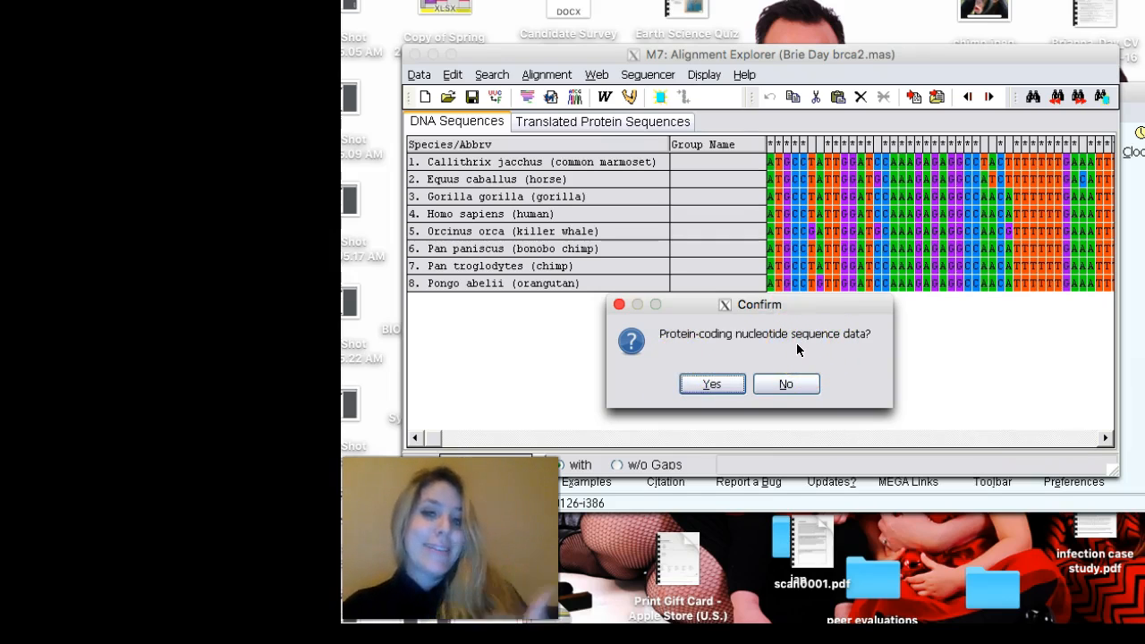
click(712, 383)
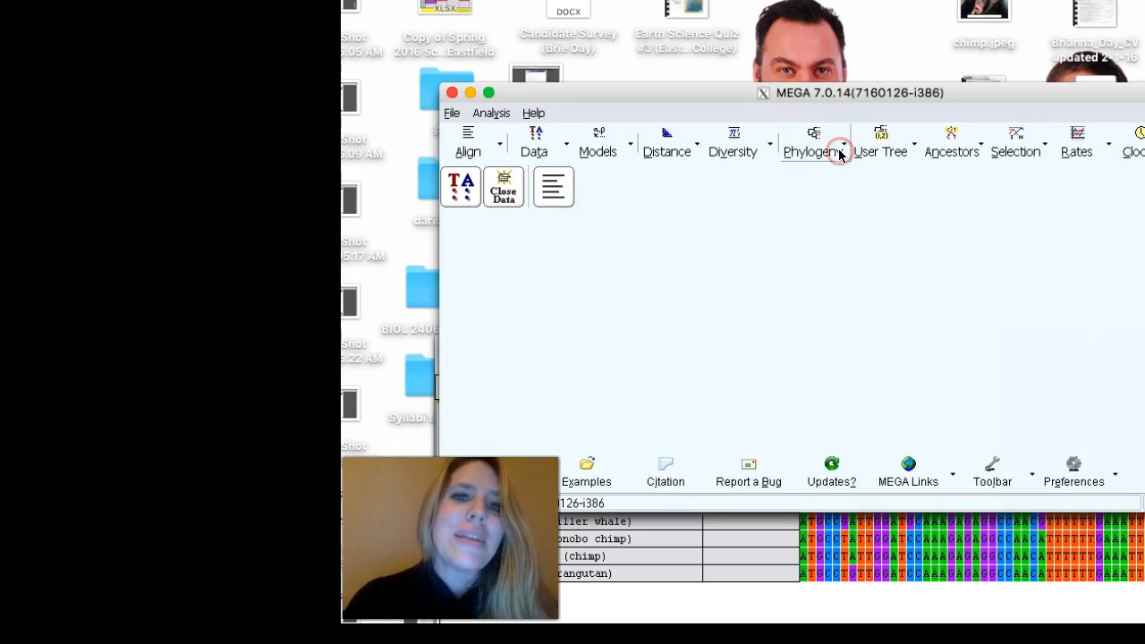
click(840, 143)
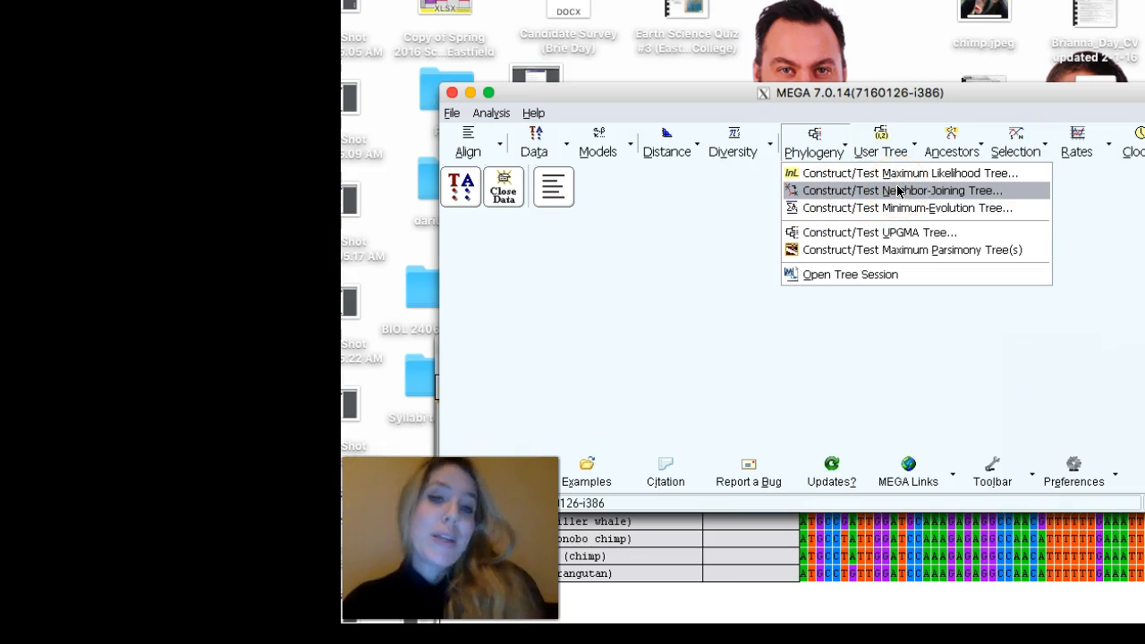
Choose Construct/Test Neighbor-Joining Tree, prompting reuse of the active PhyloAnalysis.meg data
click(903, 190)
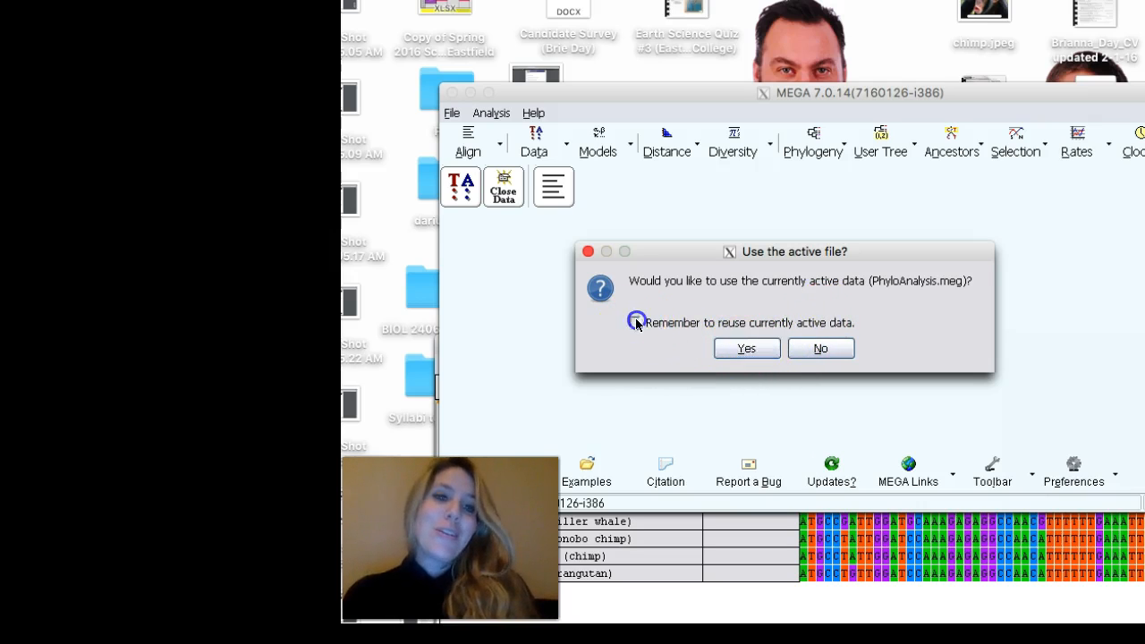
Use the active data and compute the NJ tree with Maximum Composite Likelihood and complete deletion
click(746, 347)
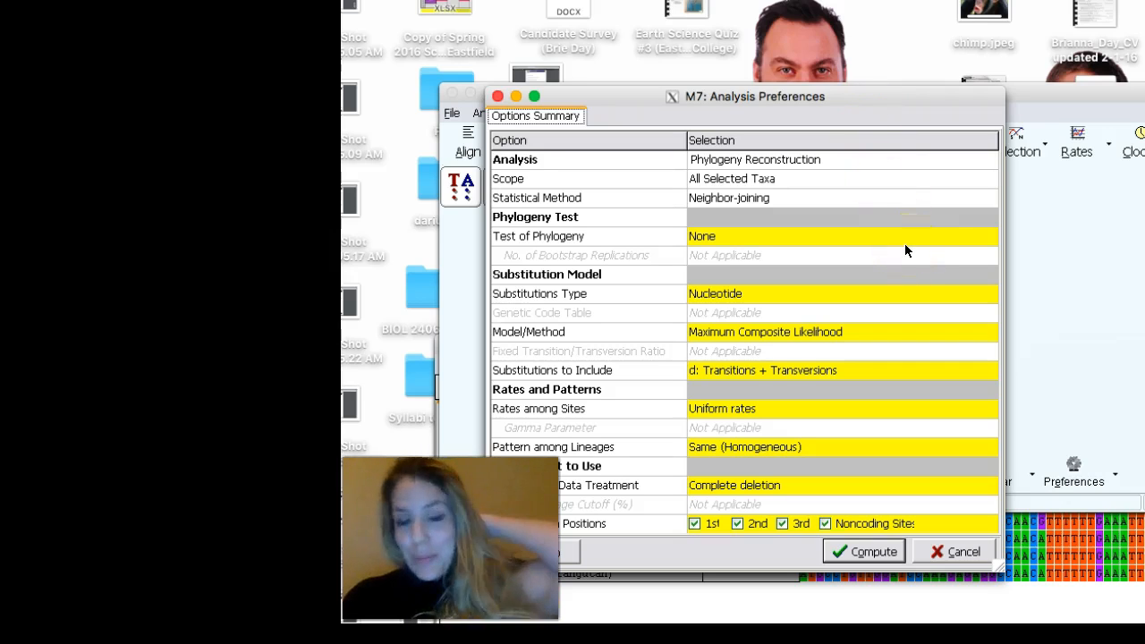
mouse_move(824, 456)
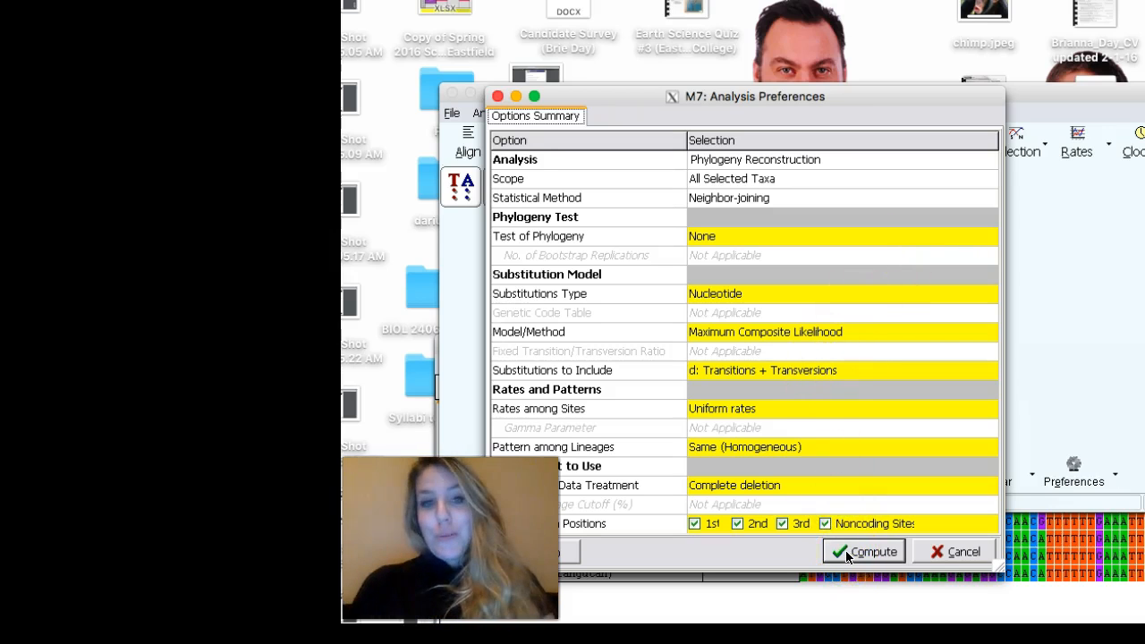
click(865, 552)
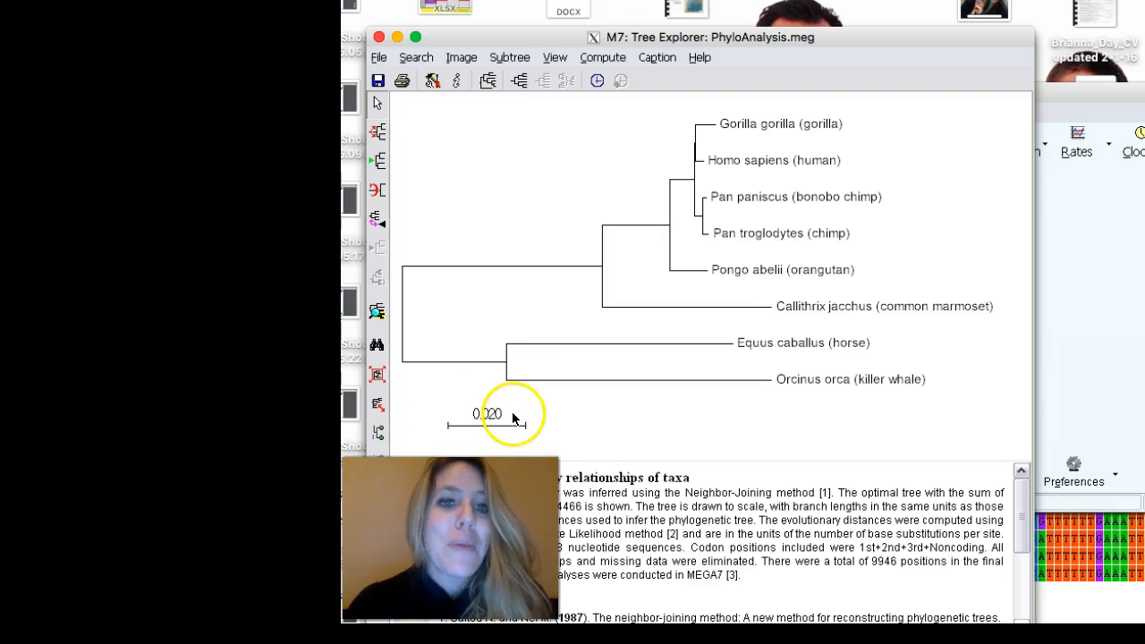
mouse_move(406, 318)
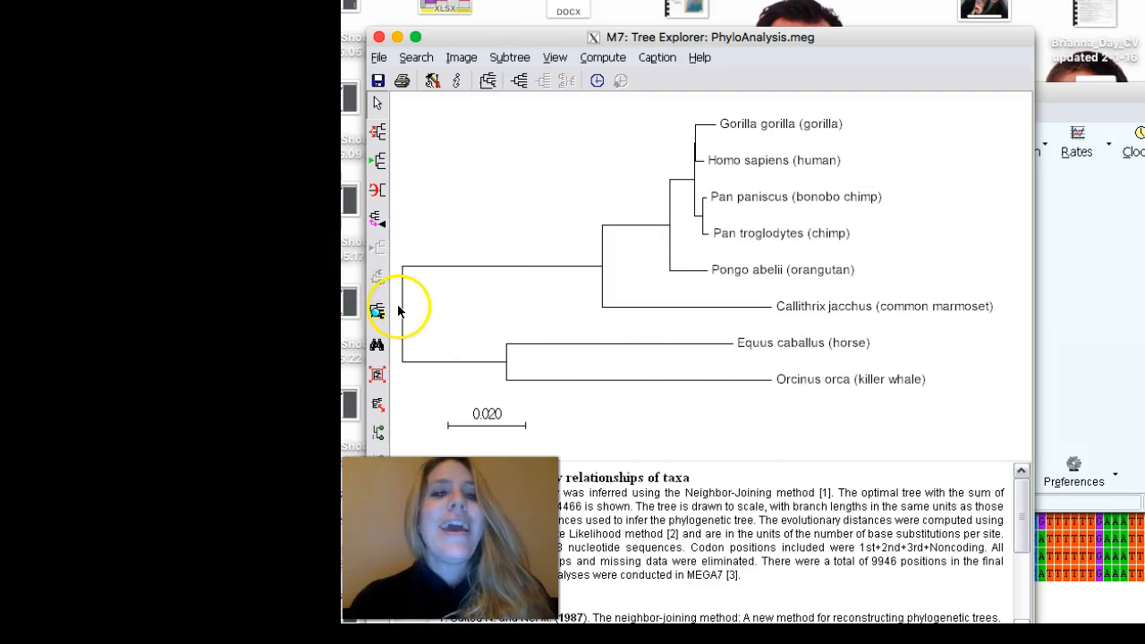
mouse_move(536, 257)
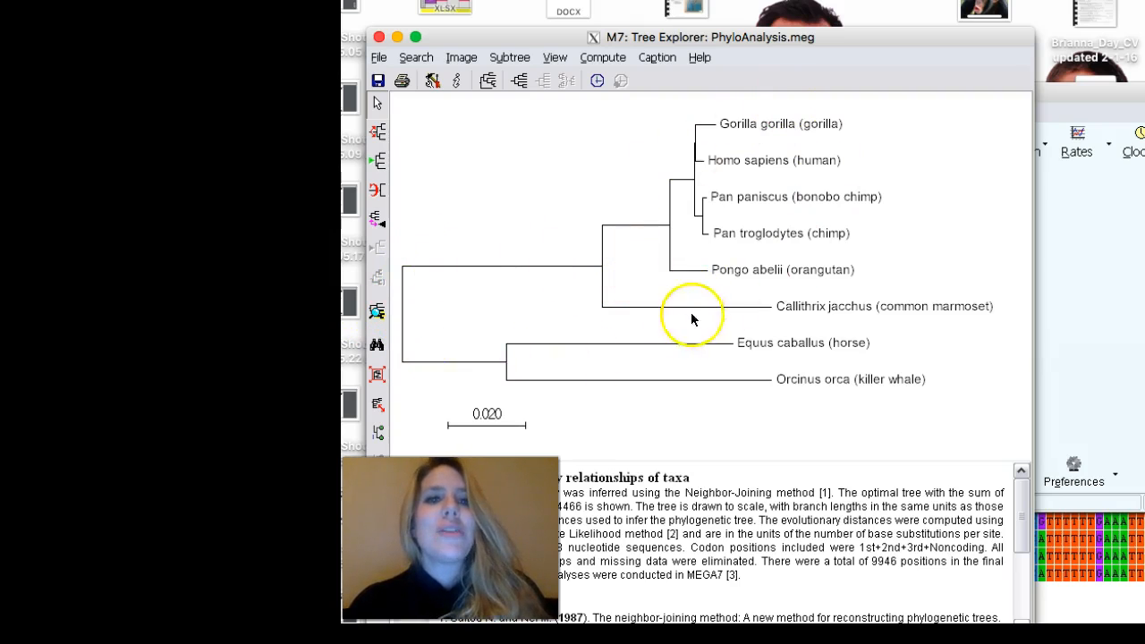
mouse_move(621, 269)
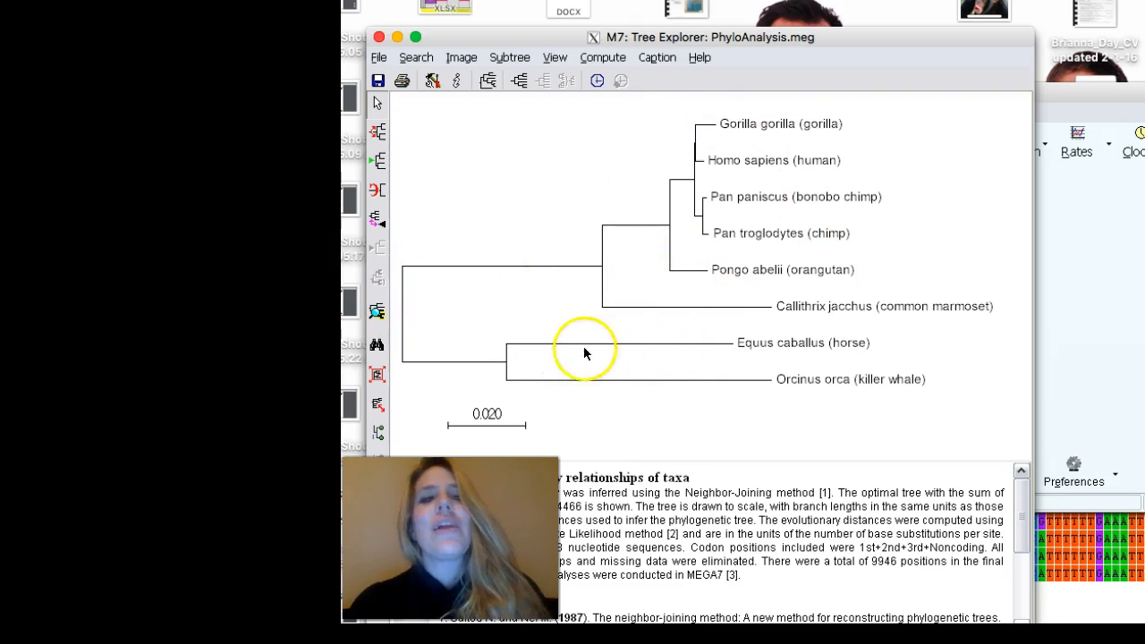
mouse_move(794, 353)
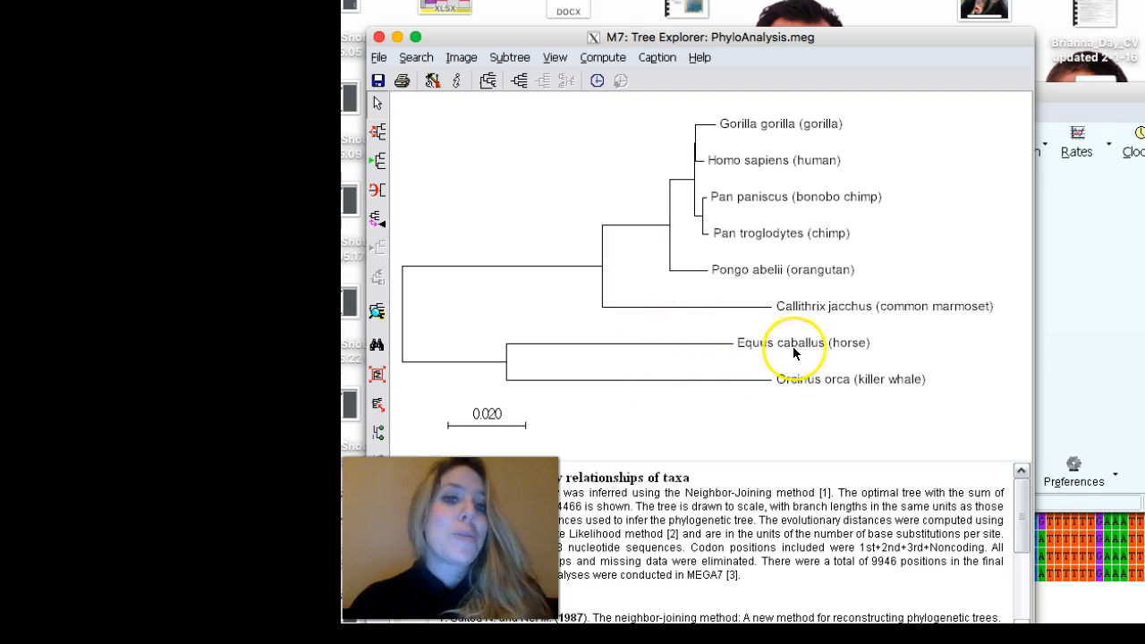
mouse_move(784, 390)
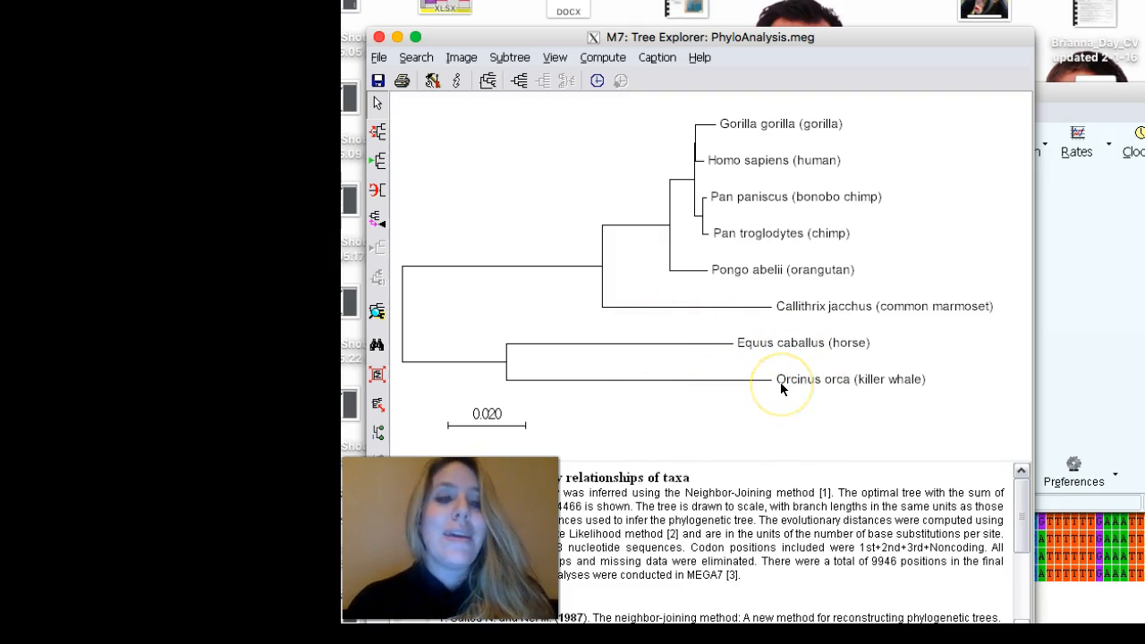
mouse_move(769, 356)
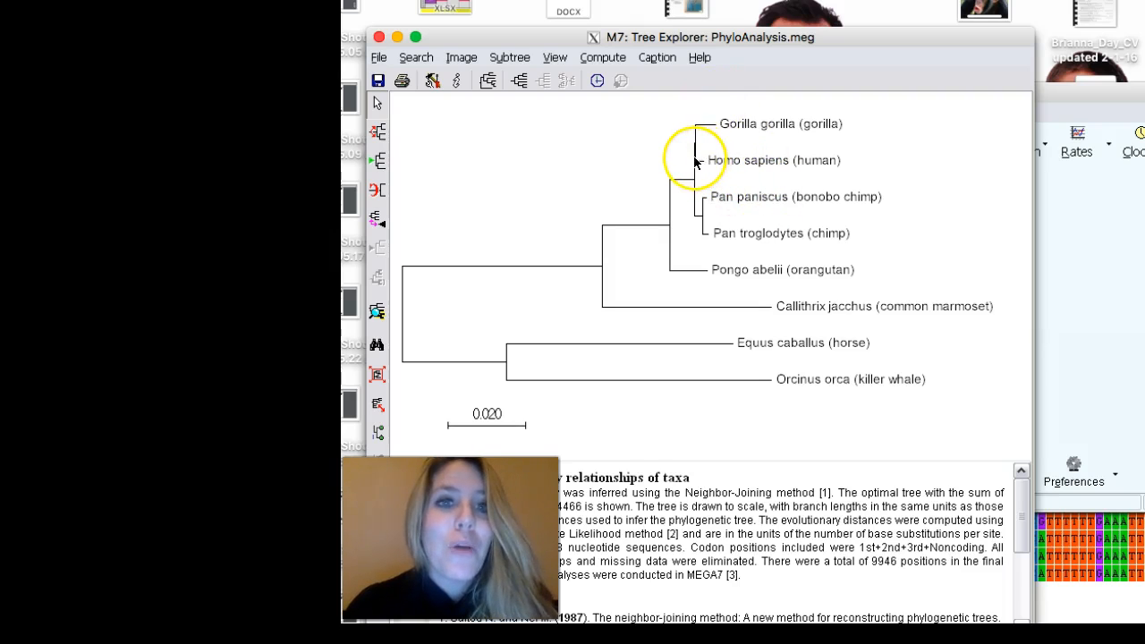
mouse_move(741, 132)
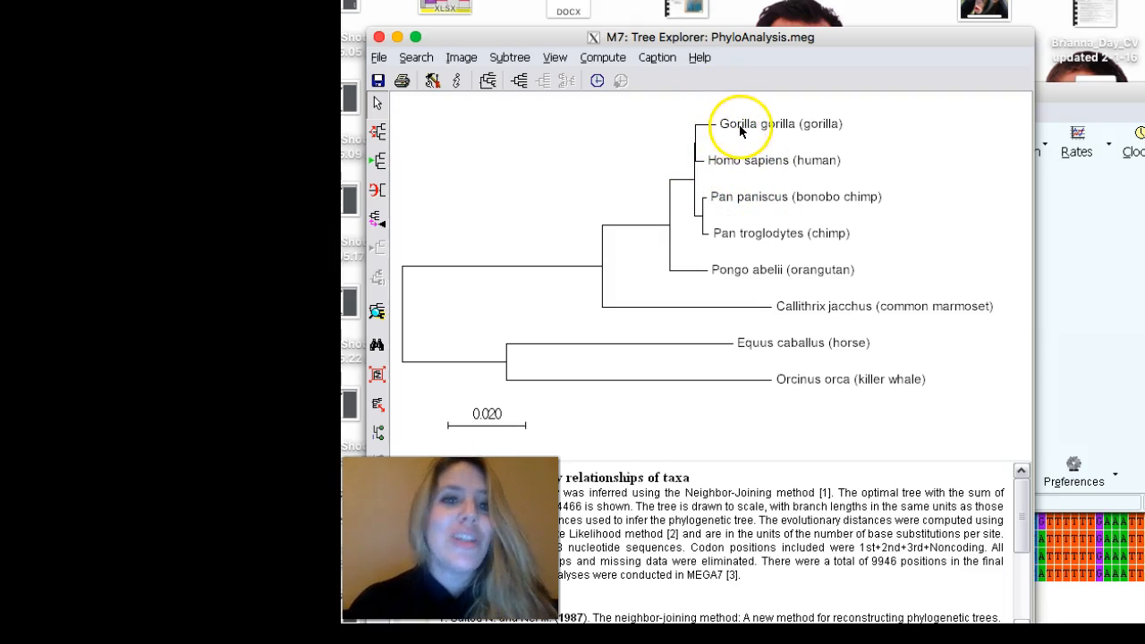
mouse_move(696, 151)
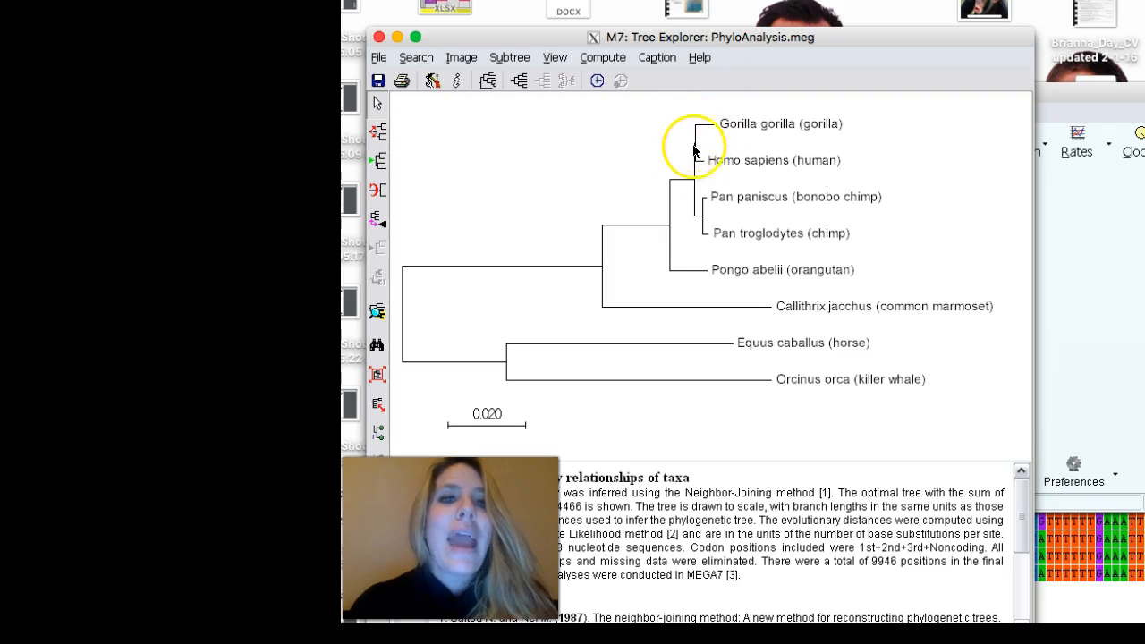
mouse_move(742, 241)
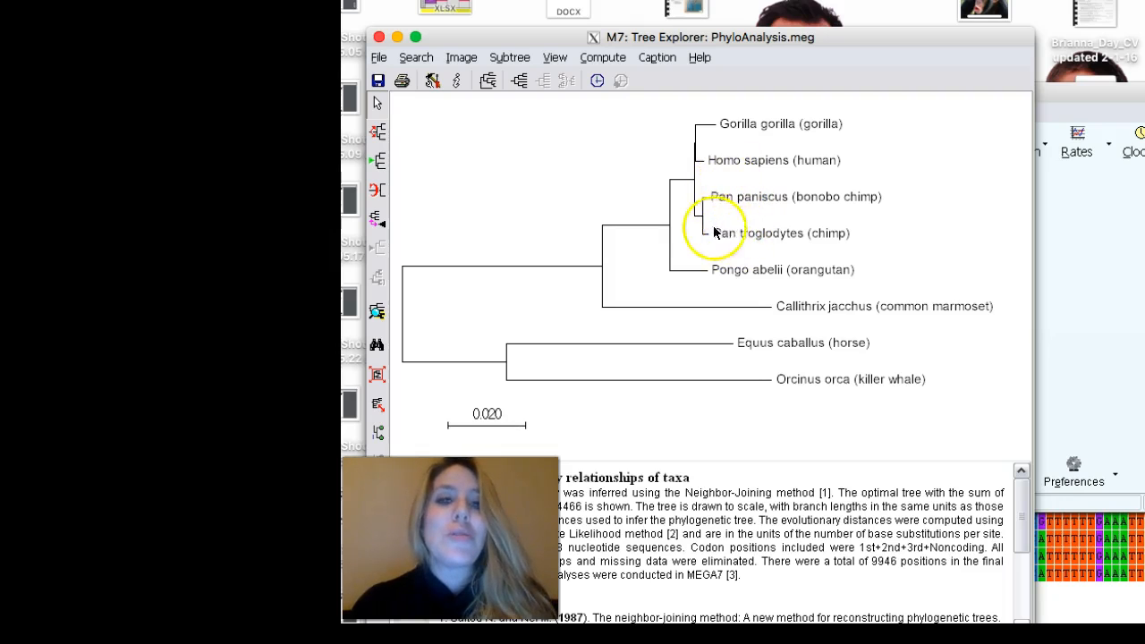
mouse_move(699, 218)
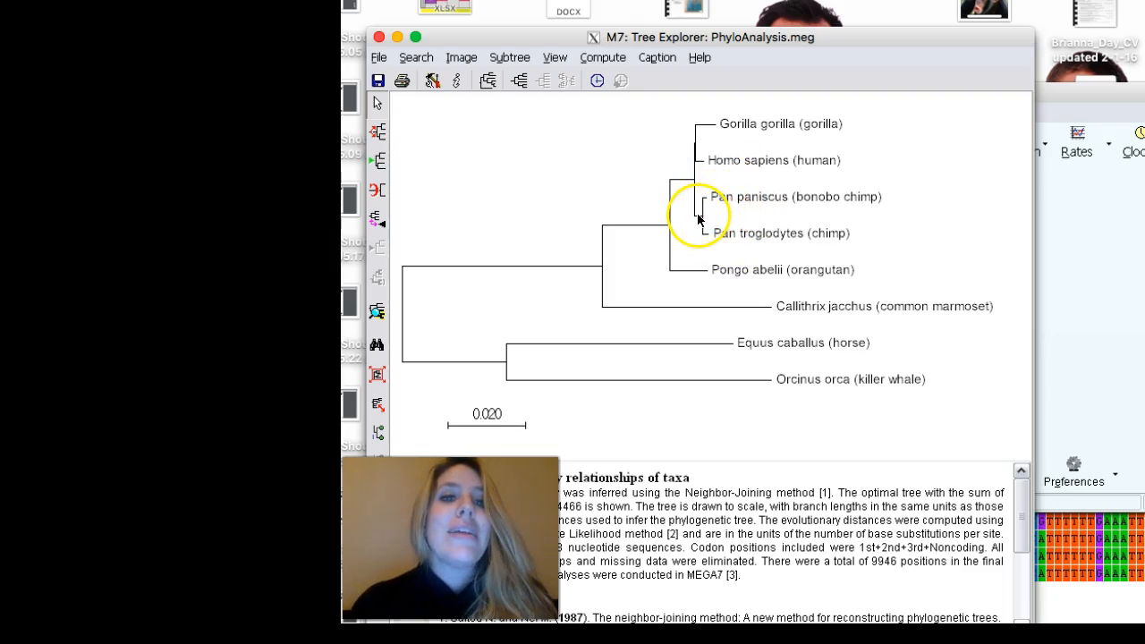
mouse_move(737, 177)
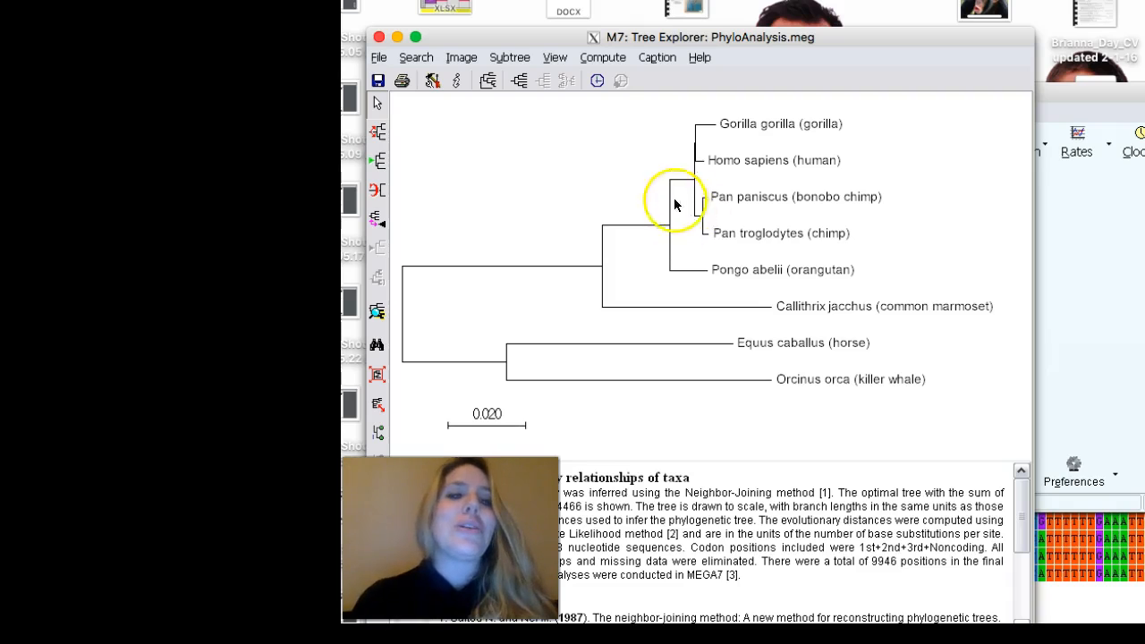
mouse_move(684, 188)
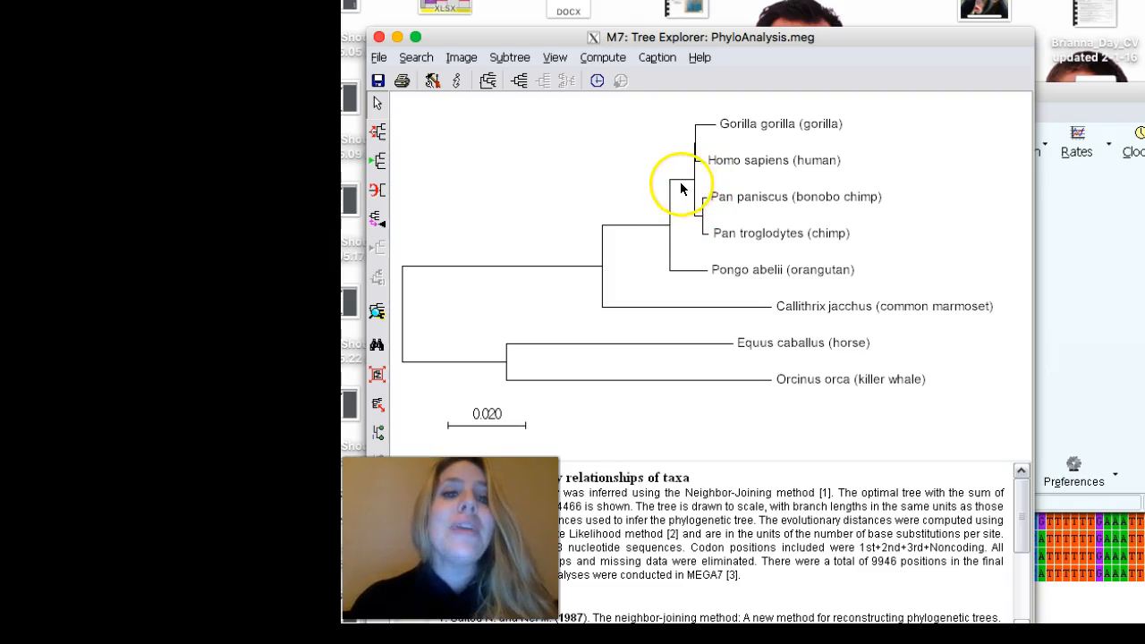
mouse_move(656, 229)
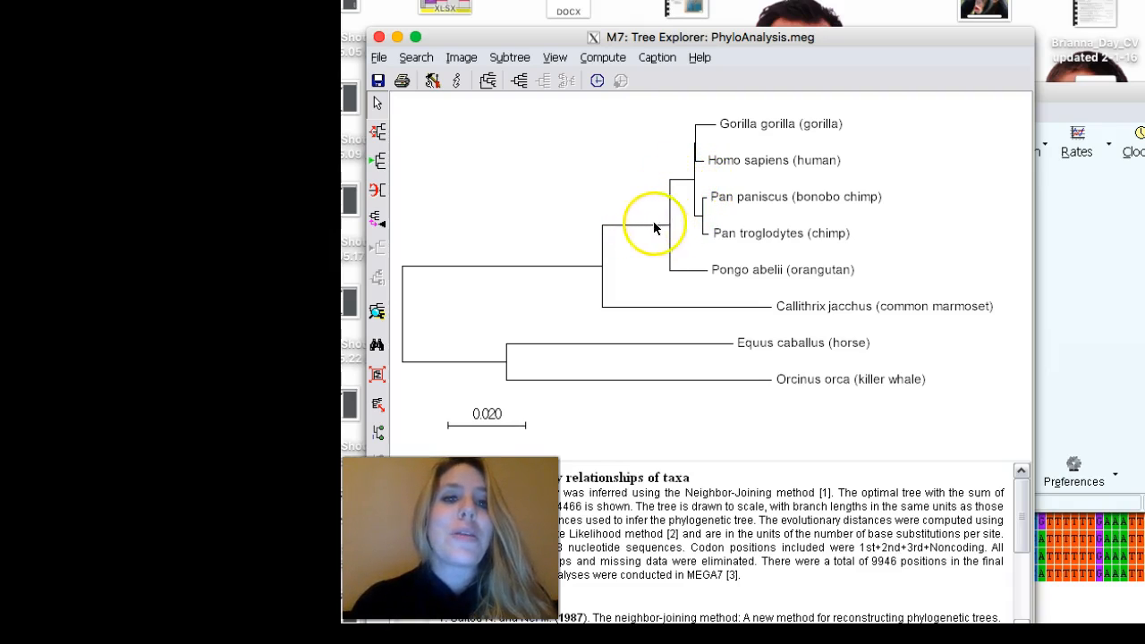
mouse_move(671, 224)
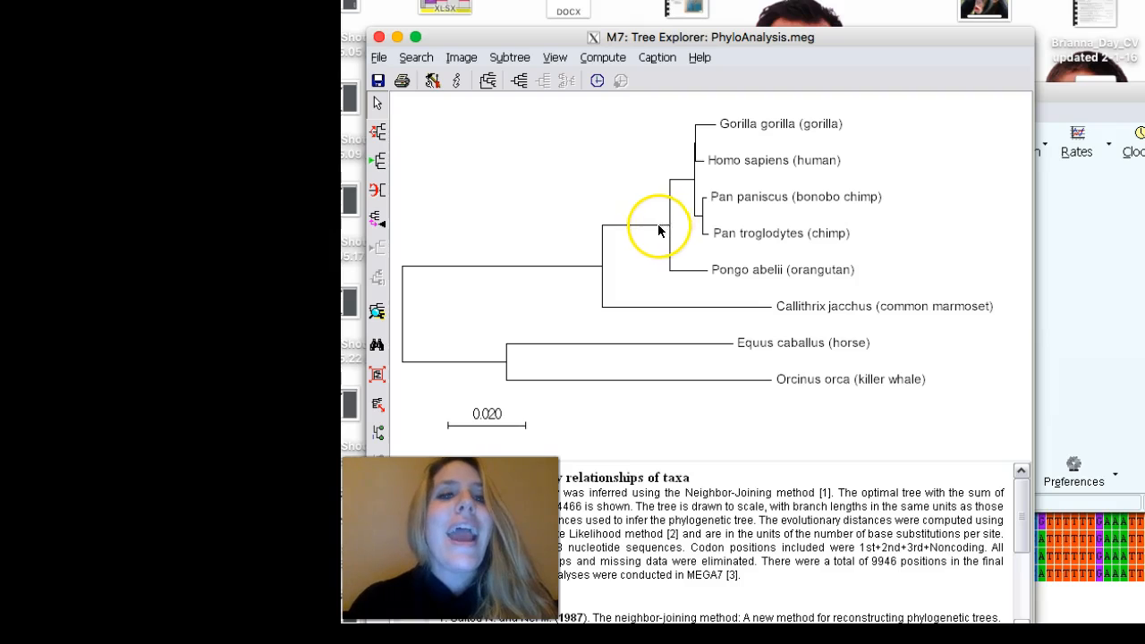
mouse_move(641, 222)
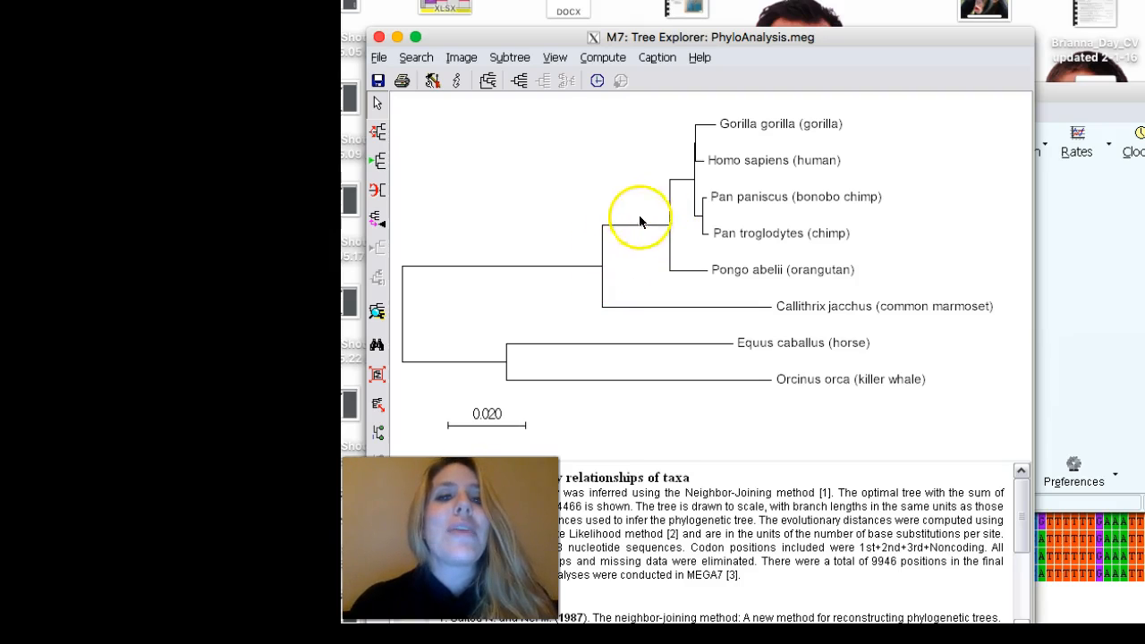
mouse_move(764, 106)
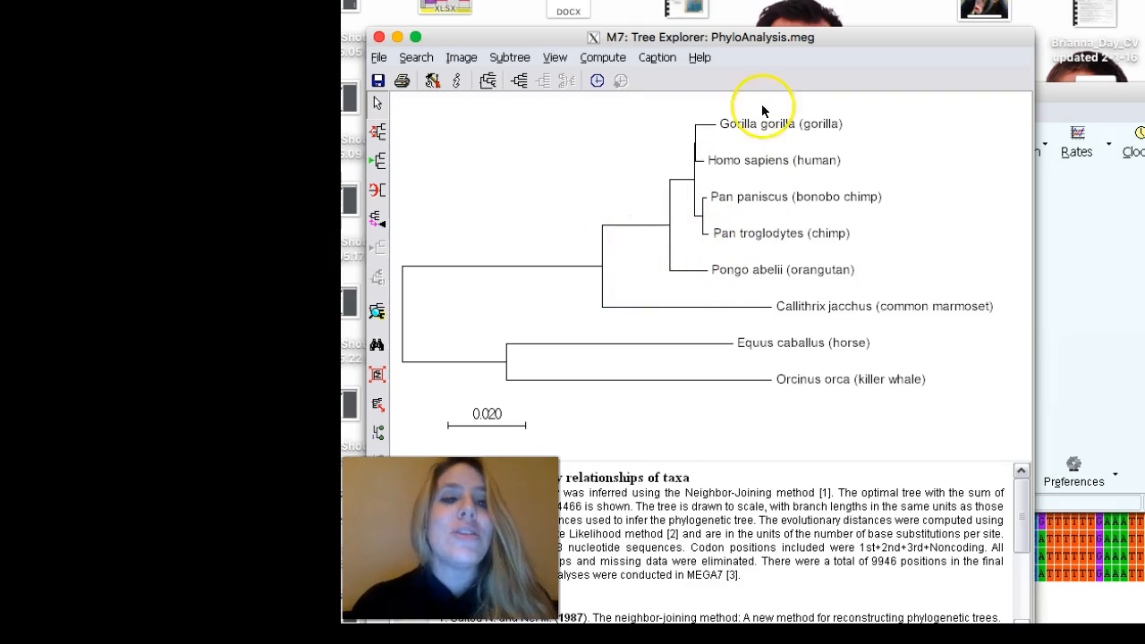
mouse_move(623, 231)
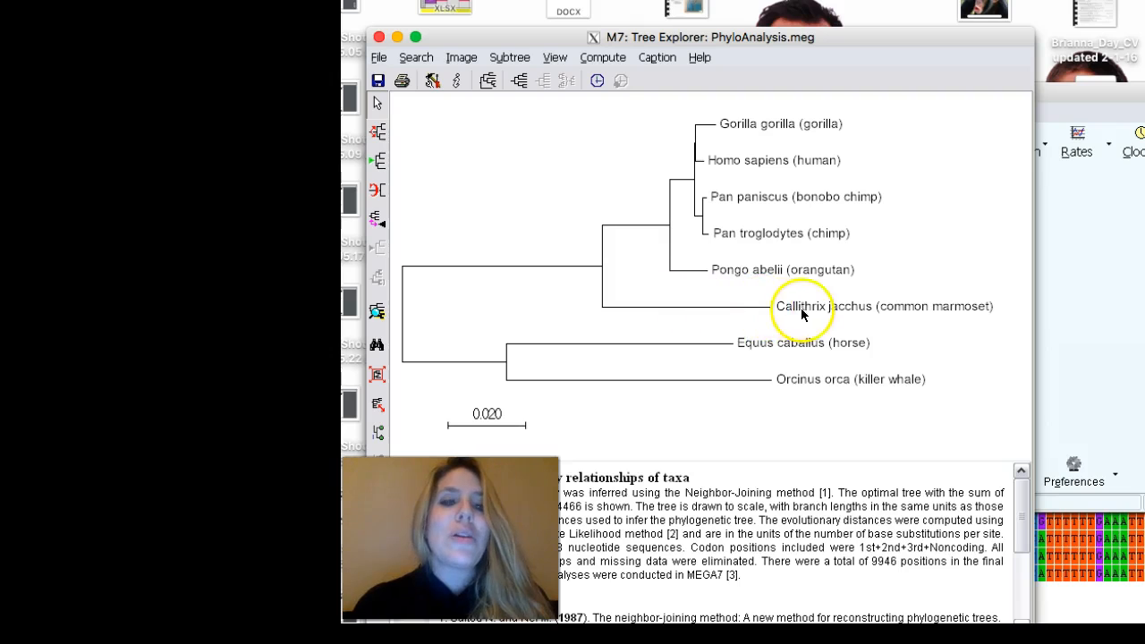
mouse_move(852, 315)
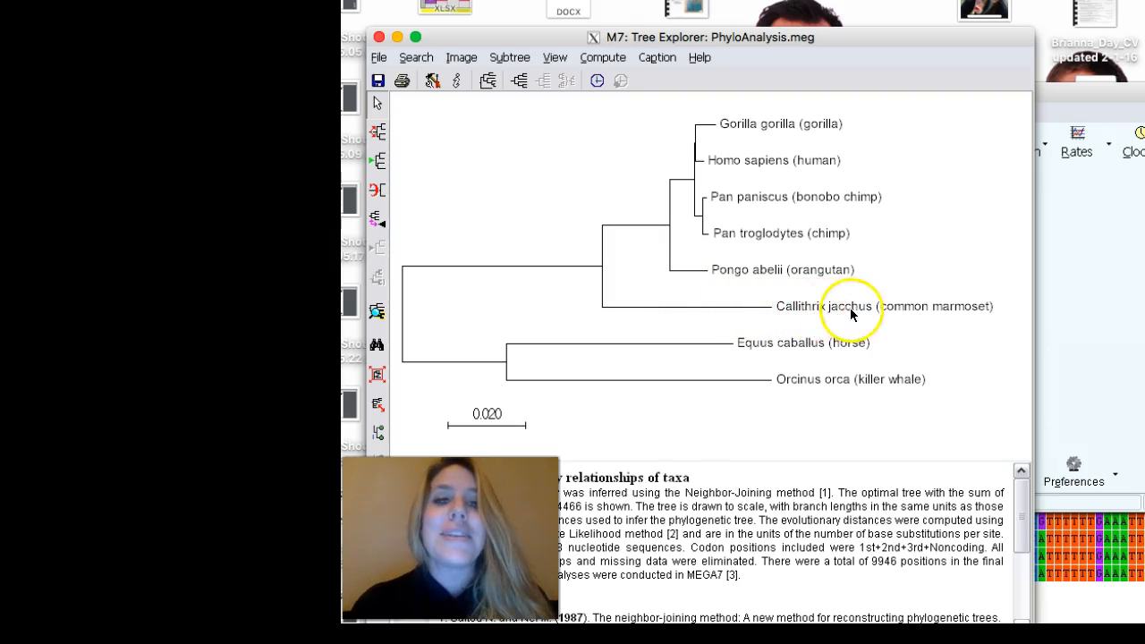
mouse_move(725, 322)
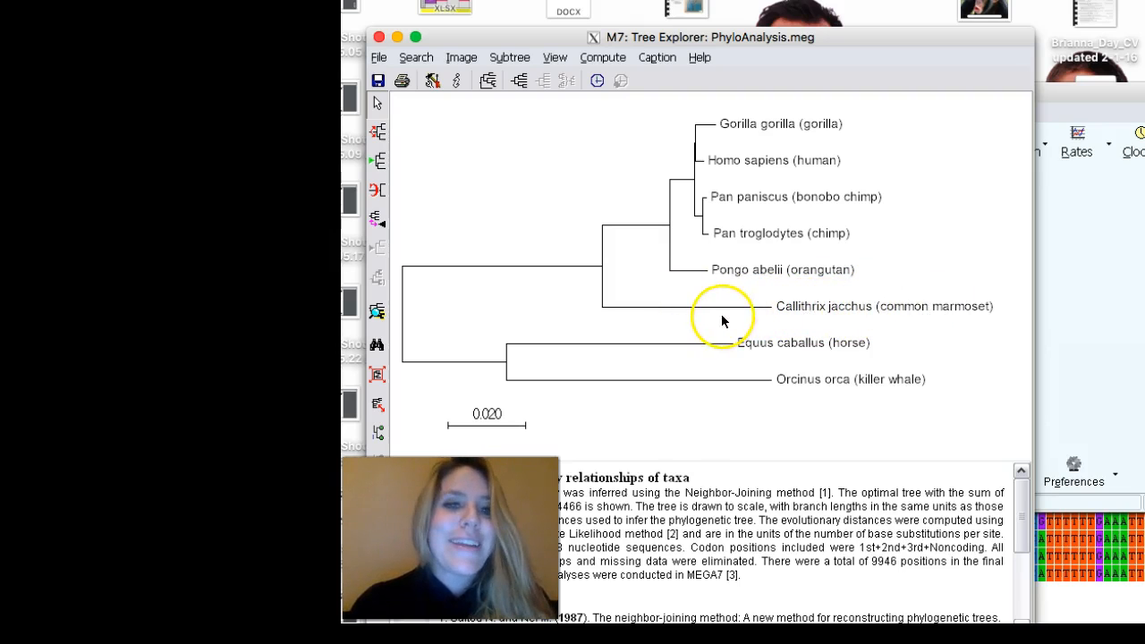
mouse_move(682, 295)
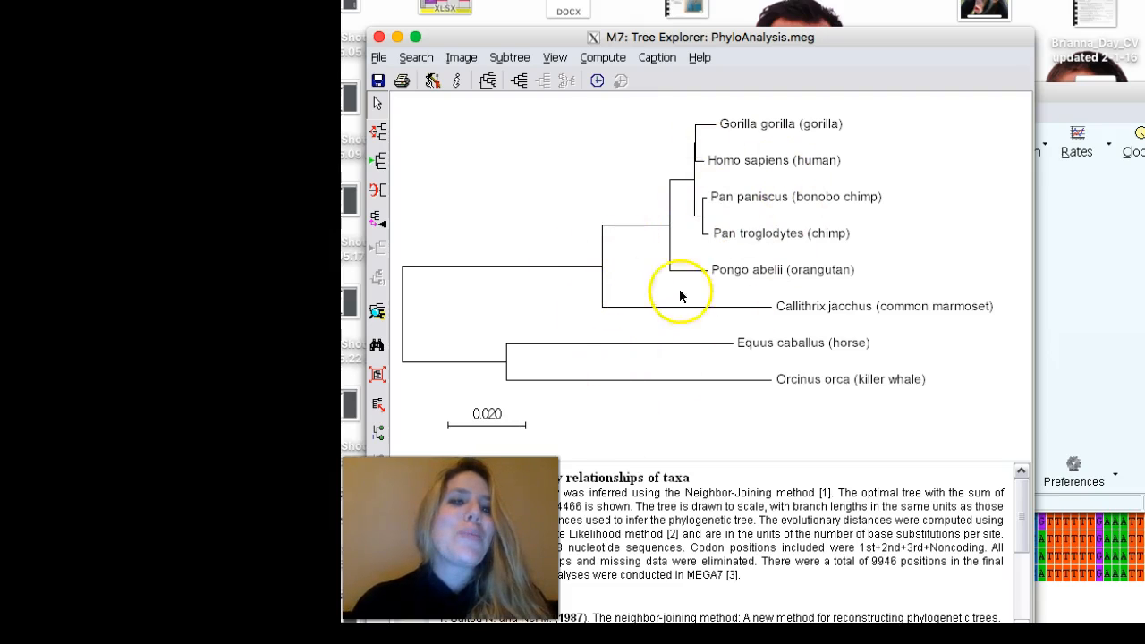
mouse_move(598, 269)
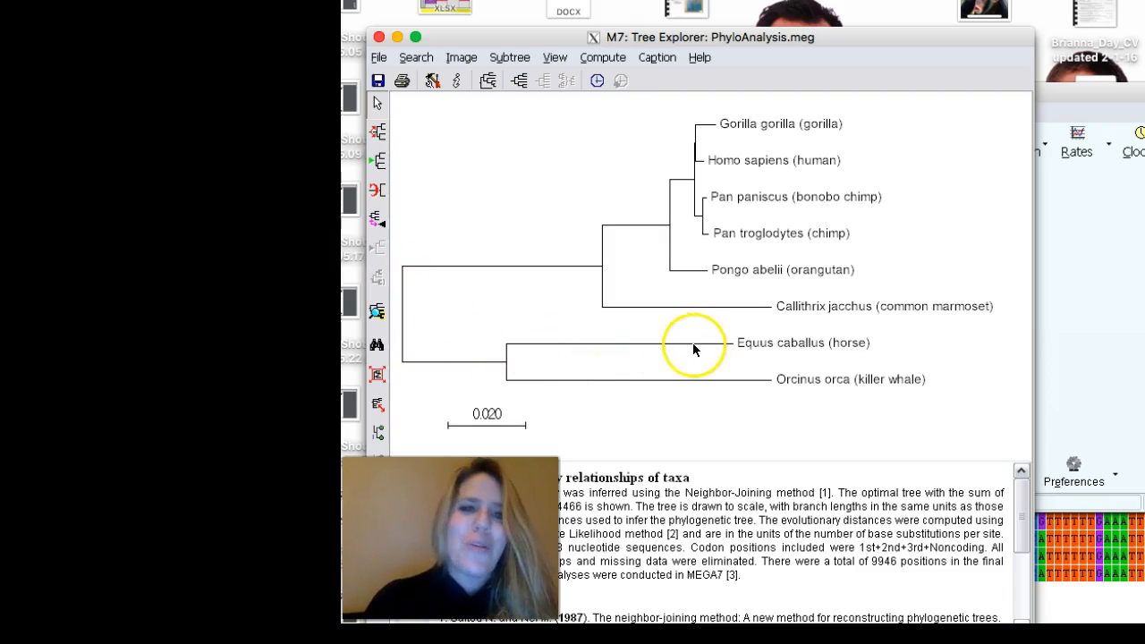
mouse_move(503, 365)
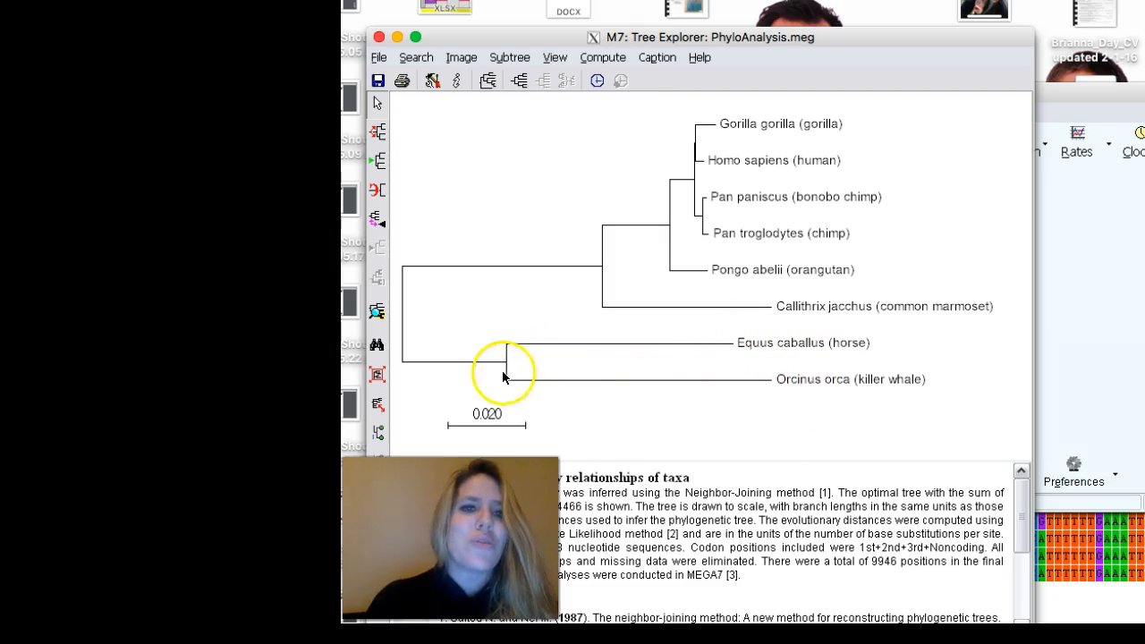
mouse_move(534, 380)
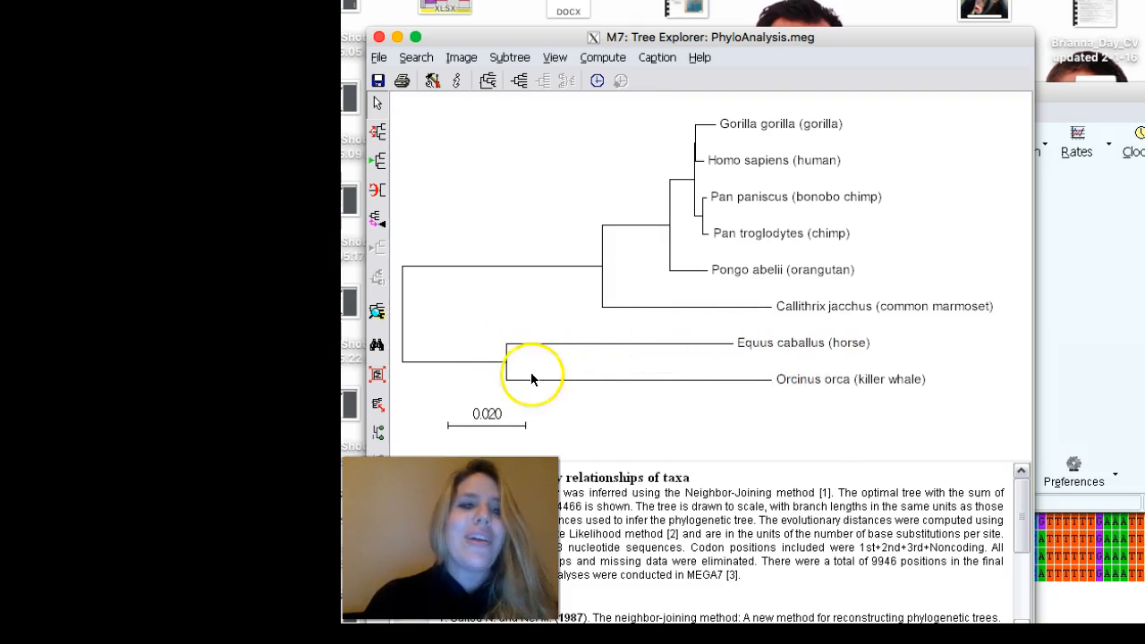
mouse_move(504, 361)
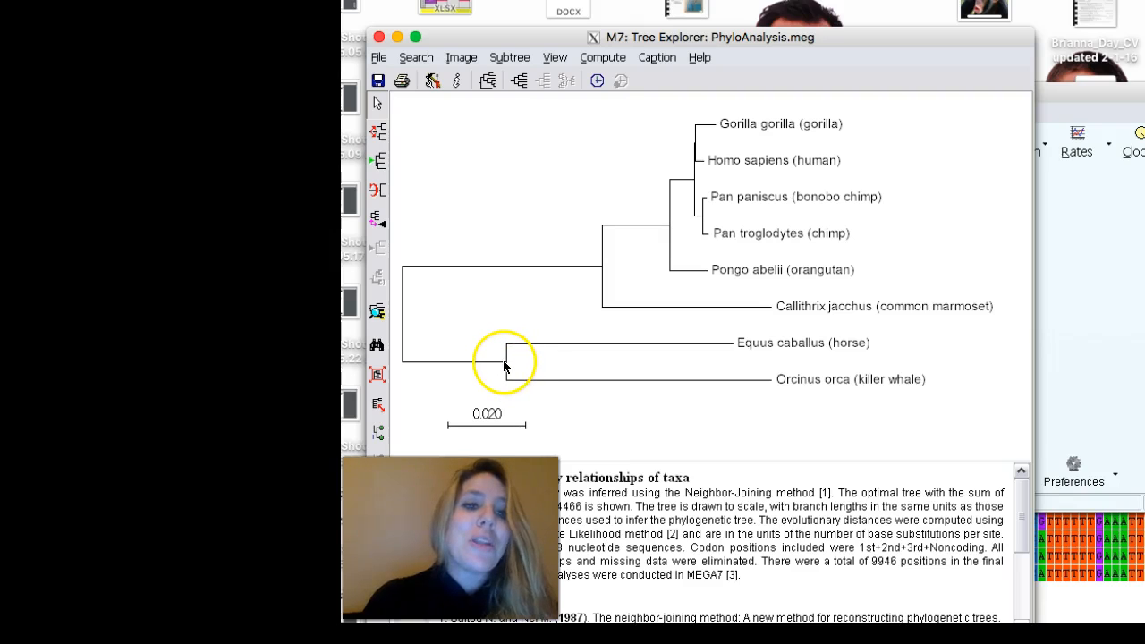